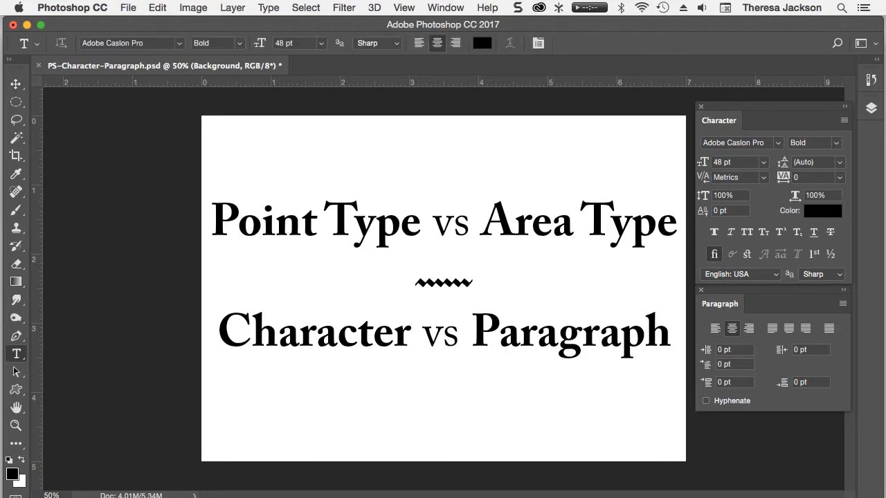
- Switch the type tool to the Horizontal Type Tool from the toolbar flyout
left_click(15, 354)
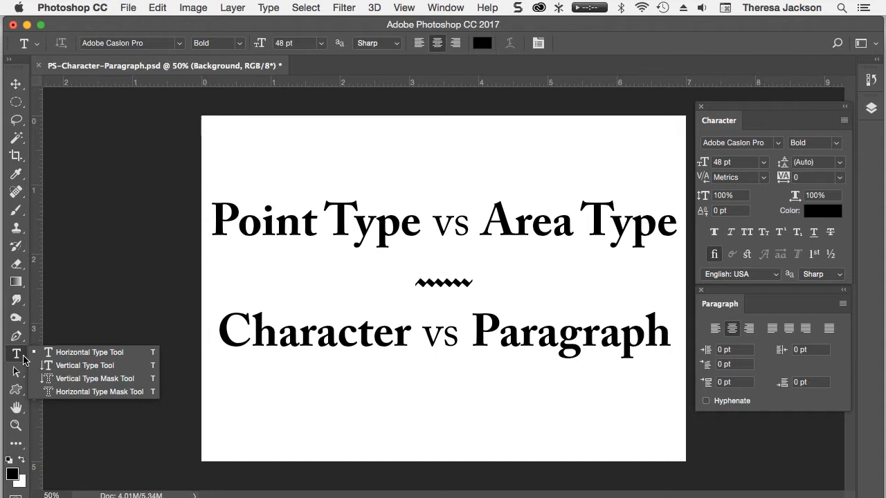
mouse_move(69, 355)
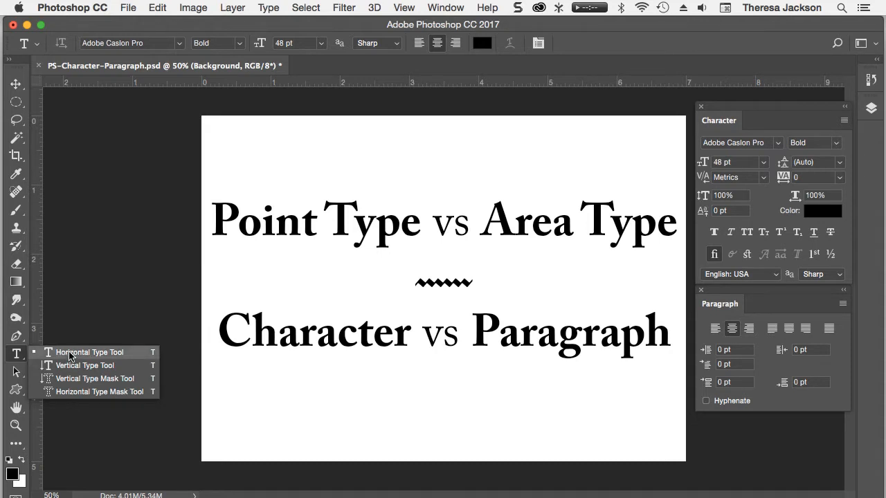
left_click(88, 353)
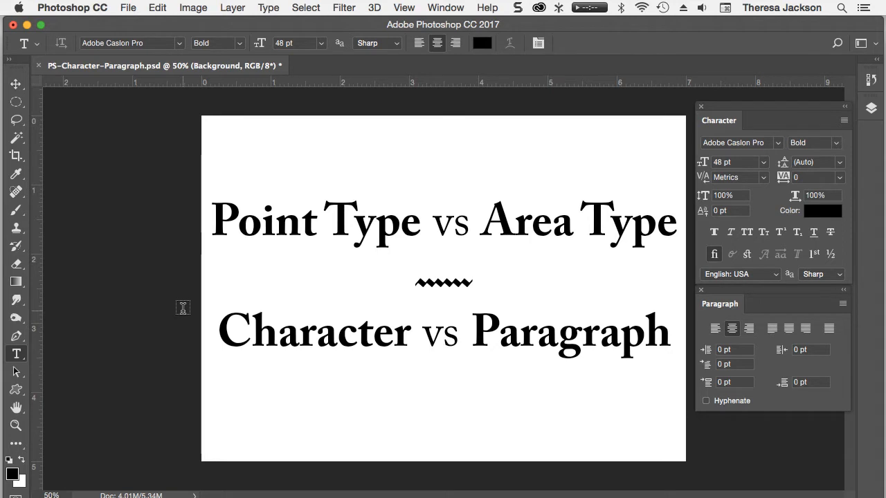
mouse_move(184, 309)
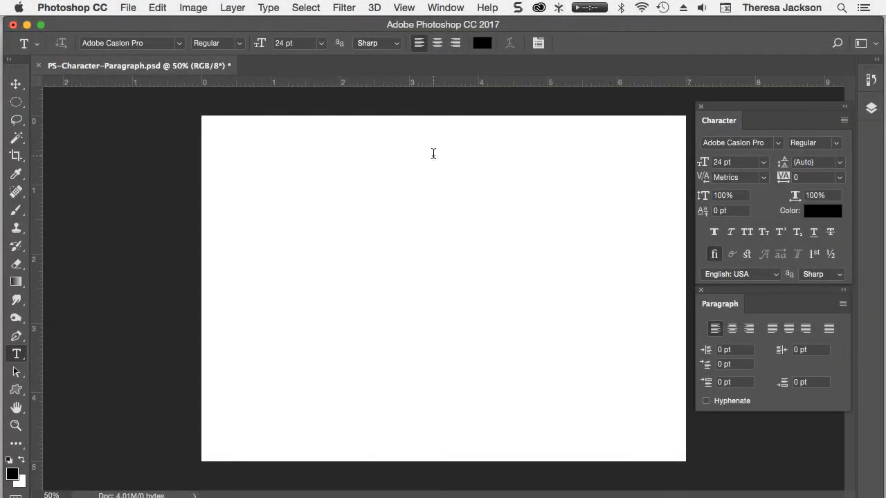
- Place a point text layer reading 'Title' over 'SUBHEADER' near the page top and commit it
left_click(433, 154)
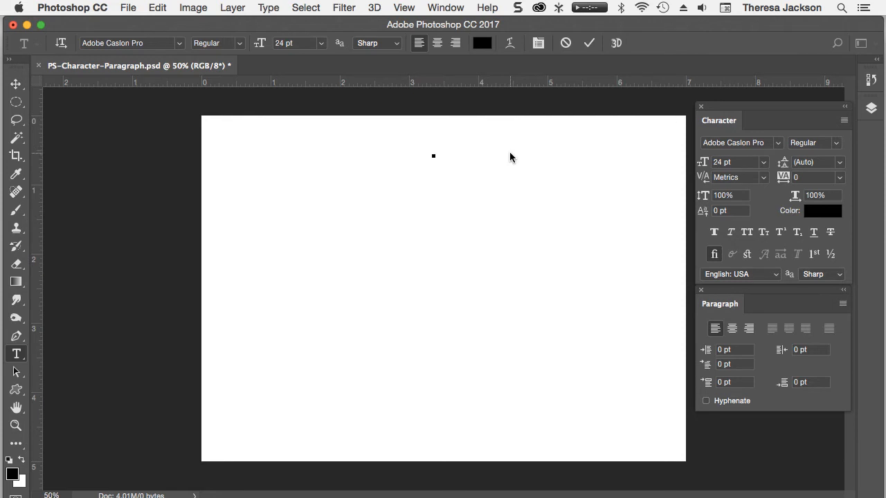
type("Tit")
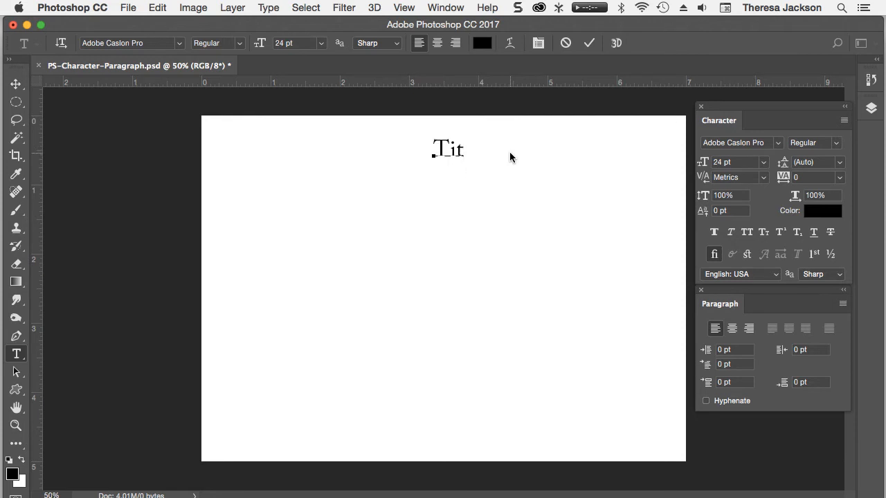
type("le")
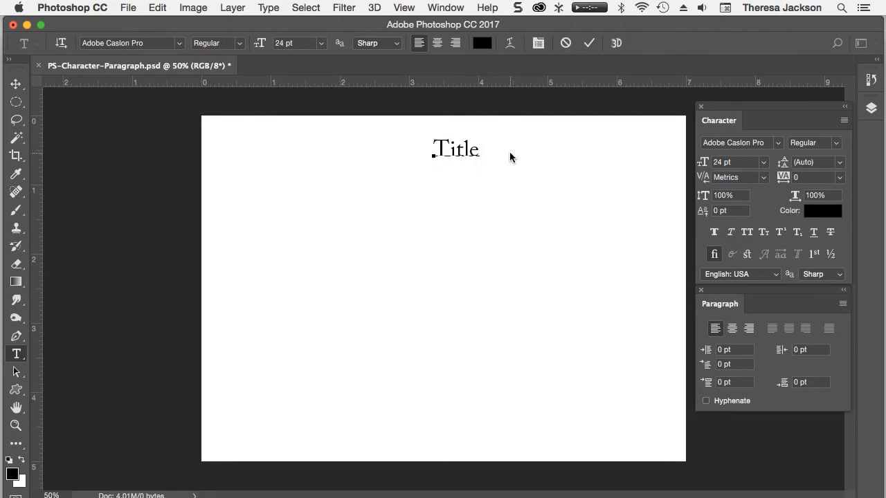
type("SUBHEADER")
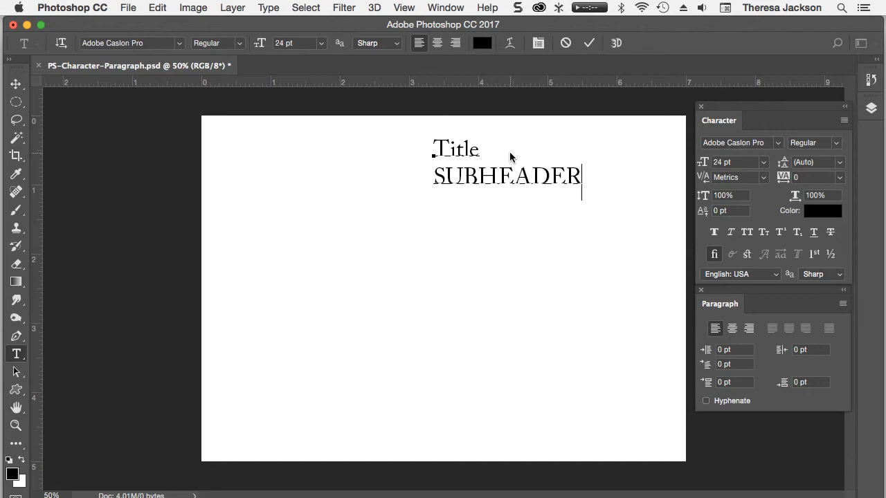
left_click(588, 43)
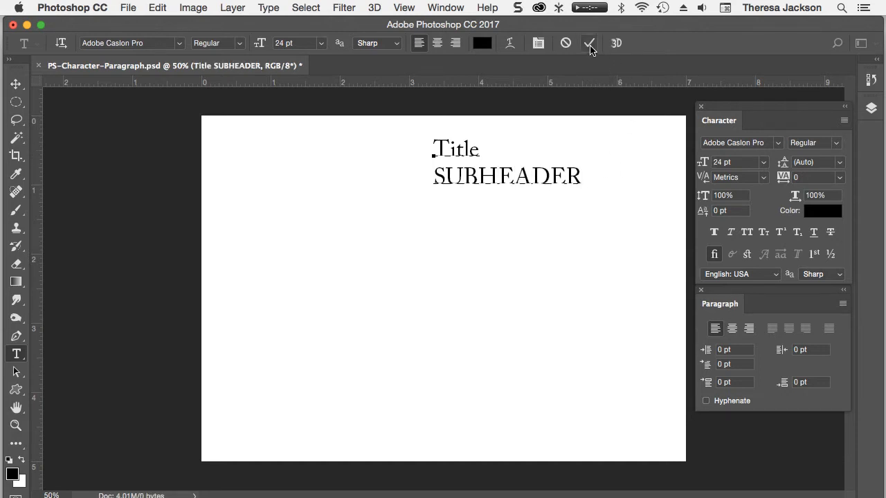
left_click(589, 43)
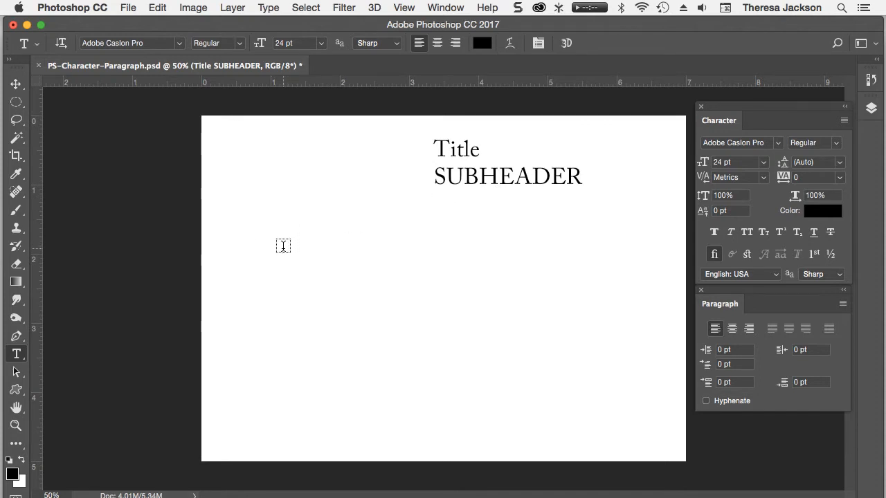
mouse_move(279, 240)
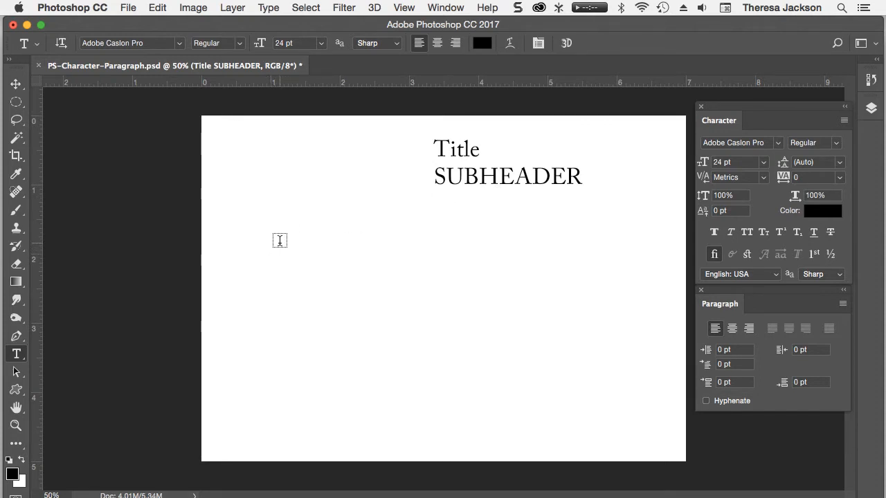
mouse_move(282, 249)
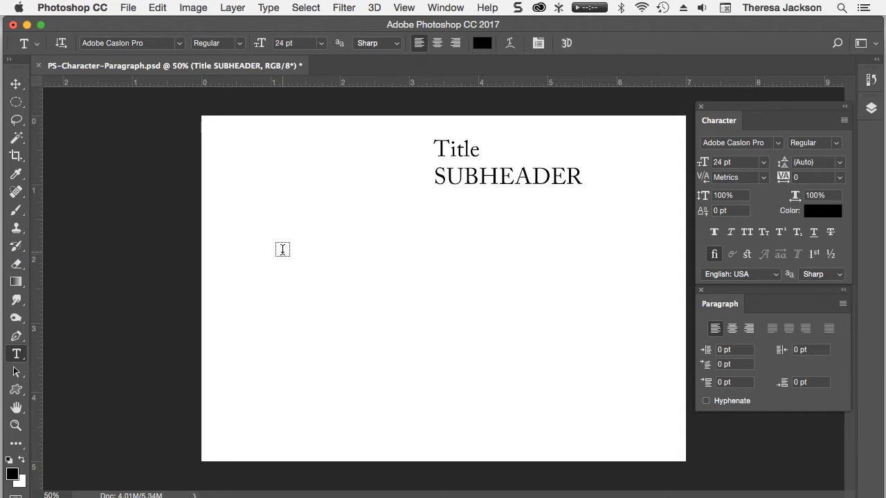
mouse_move(241, 220)
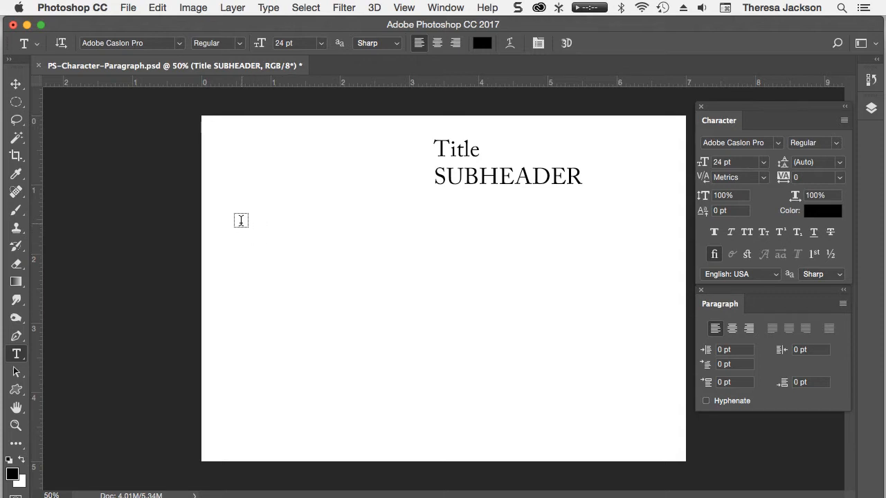
- Drag a paragraph text box below SUBHEADER and widen it toward the page's right edge
left_click_drag(237, 220, 588, 403)
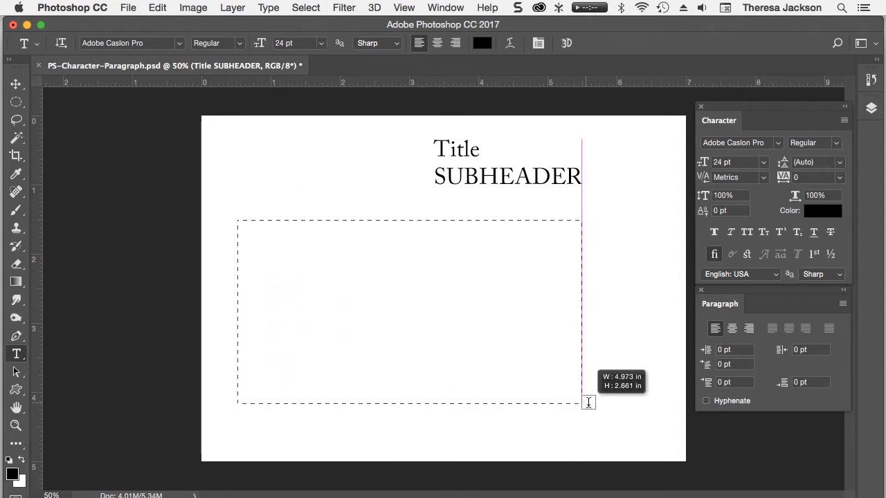
left_click_drag(588, 402, 659, 440)
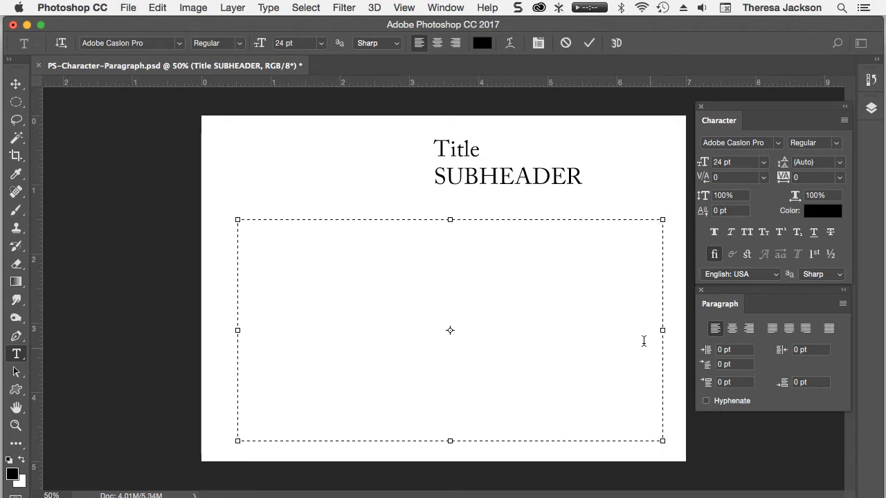
left_click(246, 238)
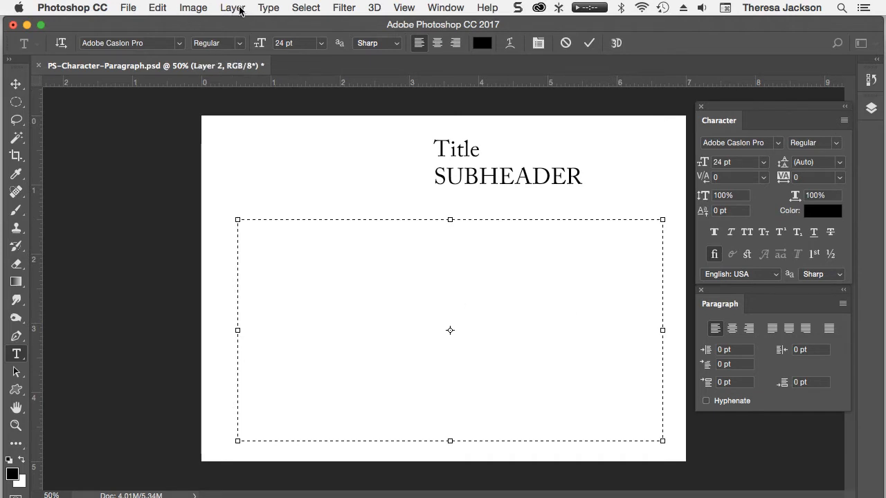
- Fill the text box with Lorem Ipsum placeholder text from the Type menu
left_click(268, 8)
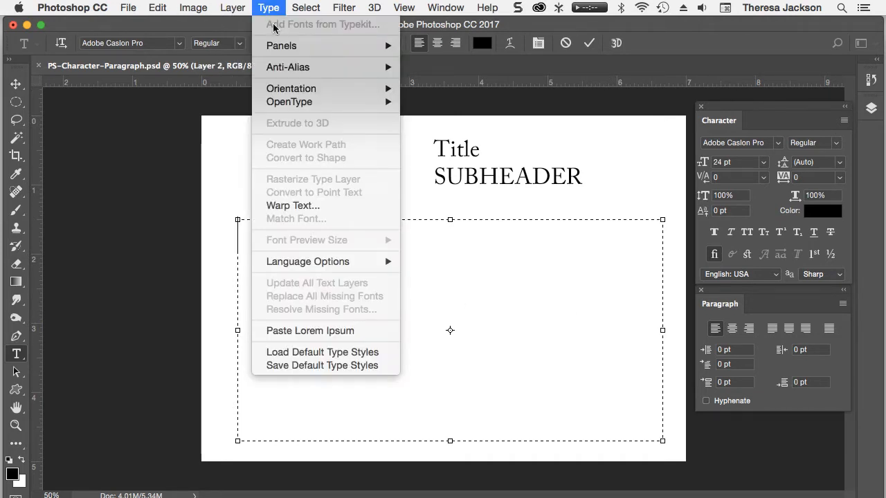
mouse_move(286, 331)
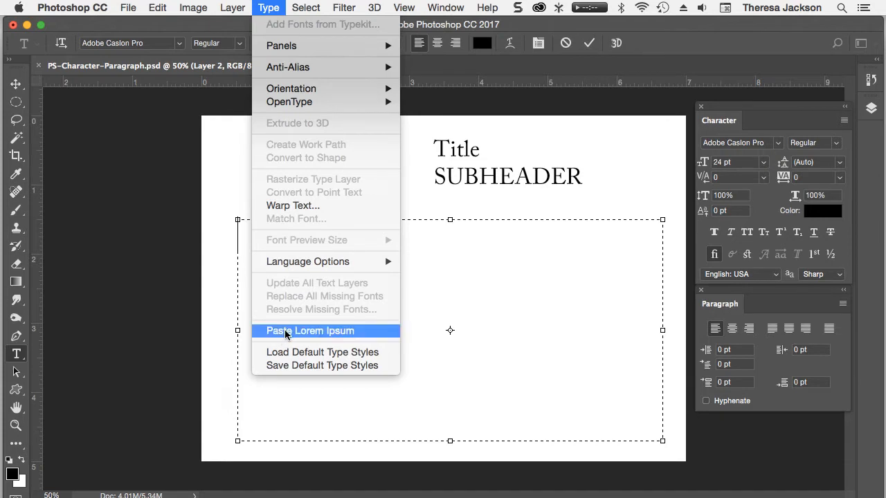
left_click(312, 330)
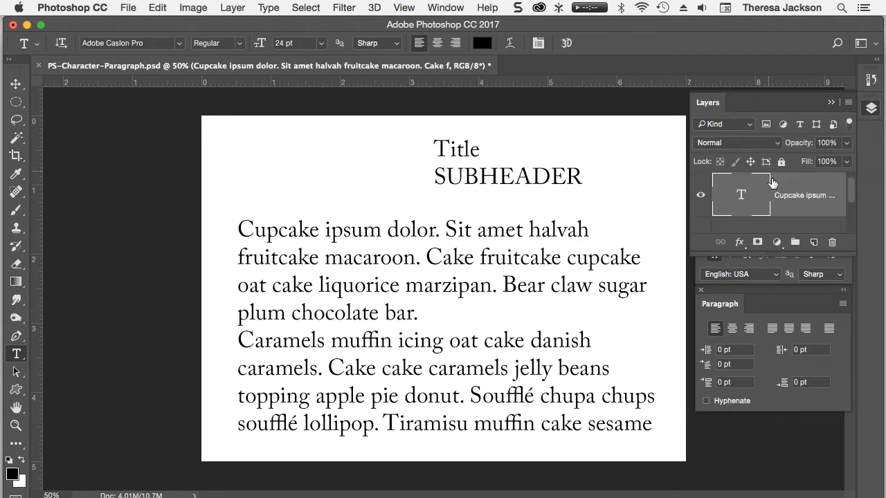
mouse_move(746, 199)
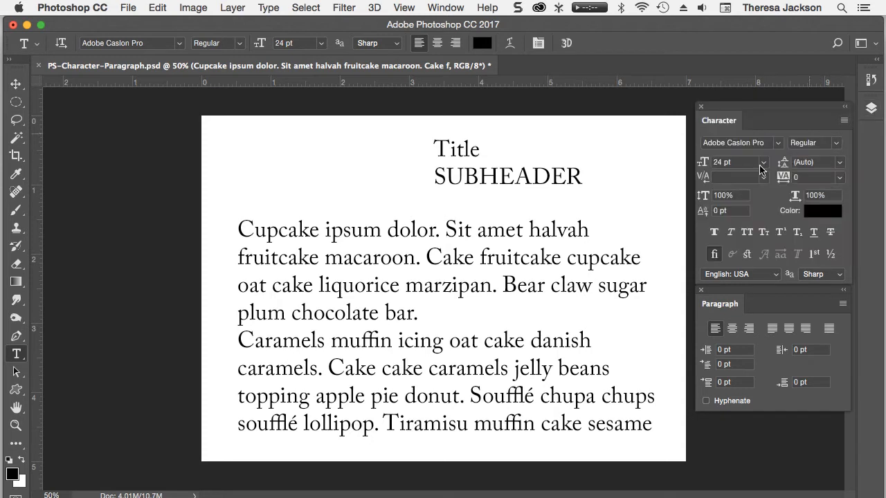
mouse_move(656, 272)
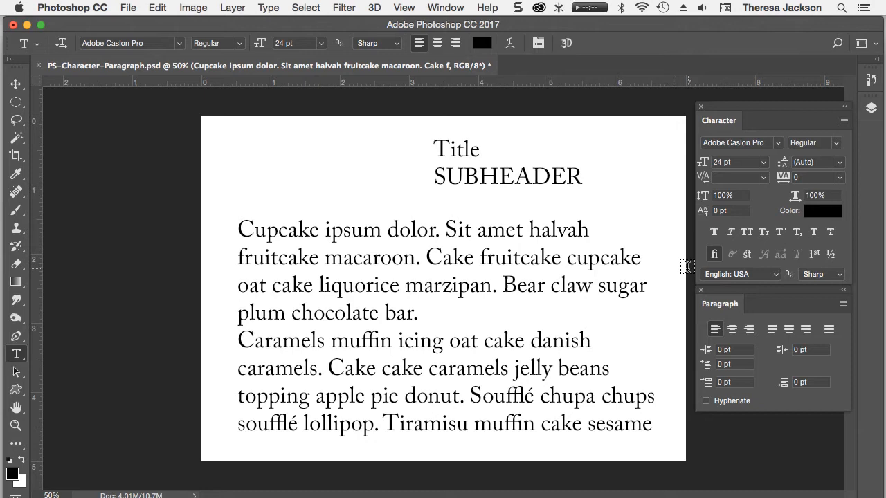
mouse_move(780, 145)
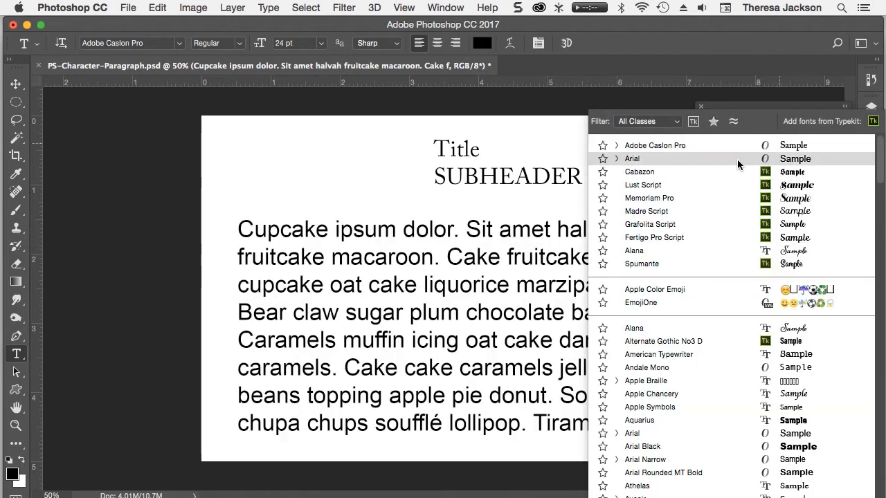
- Set the body paragraphs in Arial, filtering the font list to Sans Serif
left_click(634, 328)
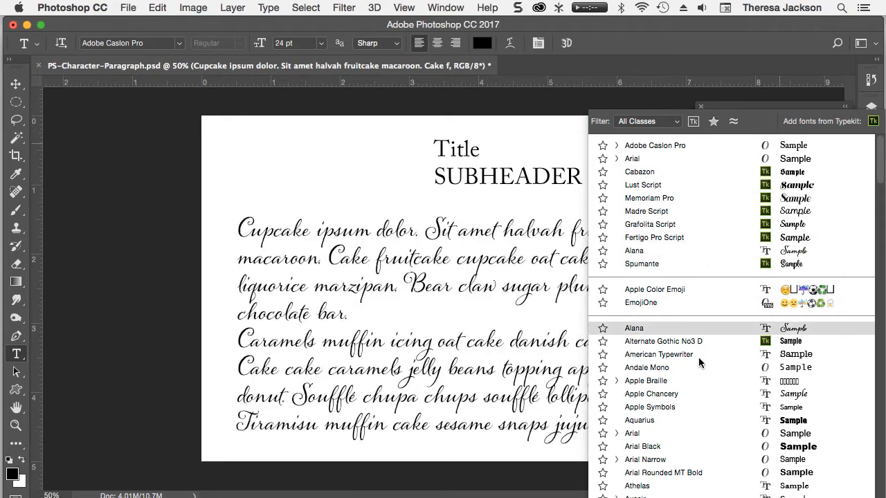
left_click(654, 144)
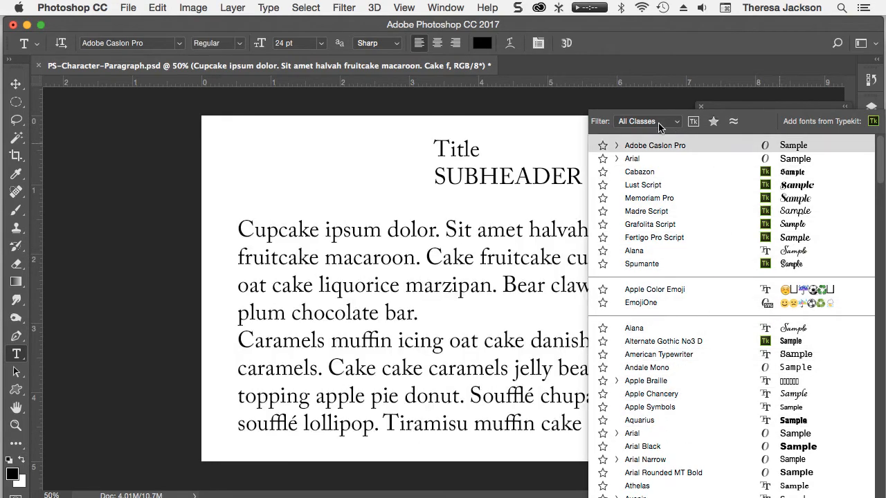
mouse_move(679, 125)
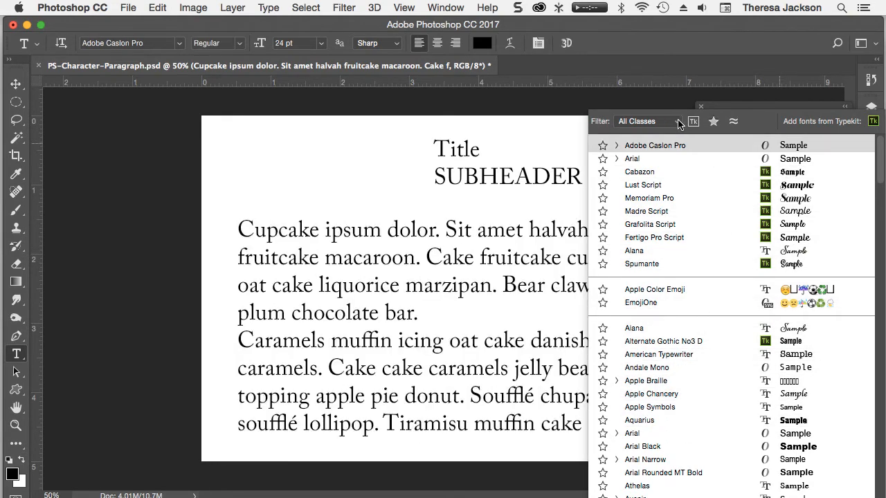
left_click(647, 121)
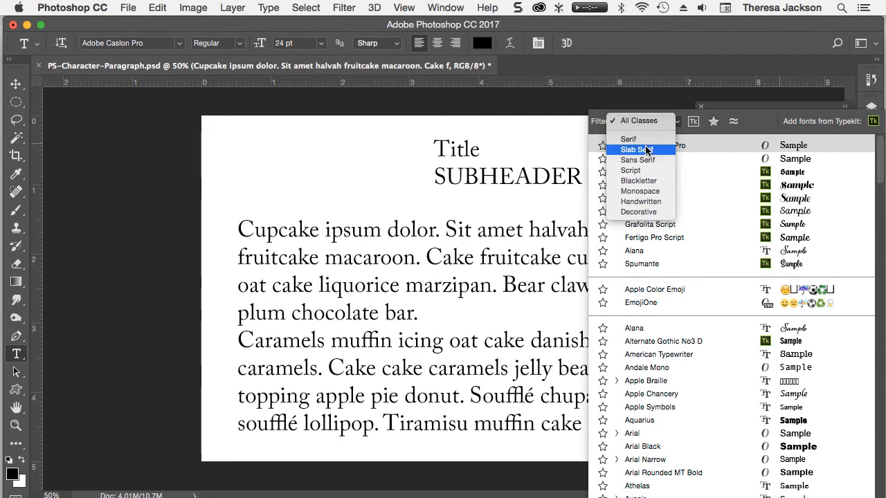
left_click(637, 160)
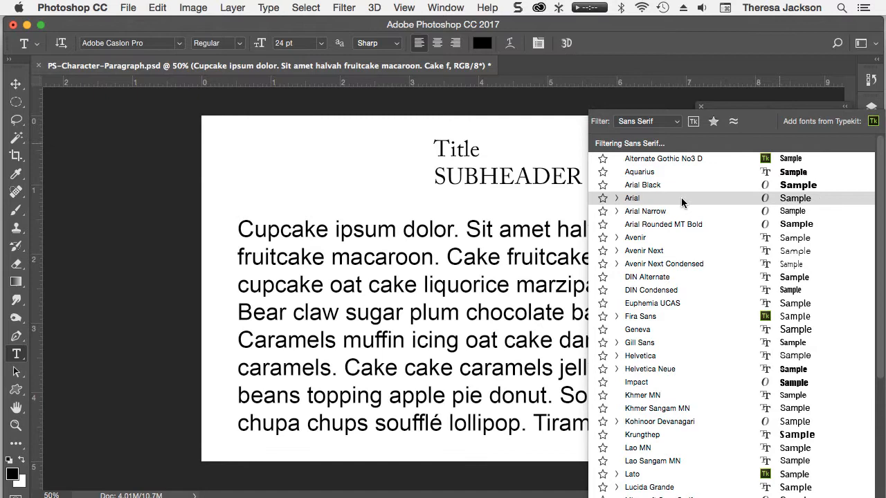
left_click(632, 198)
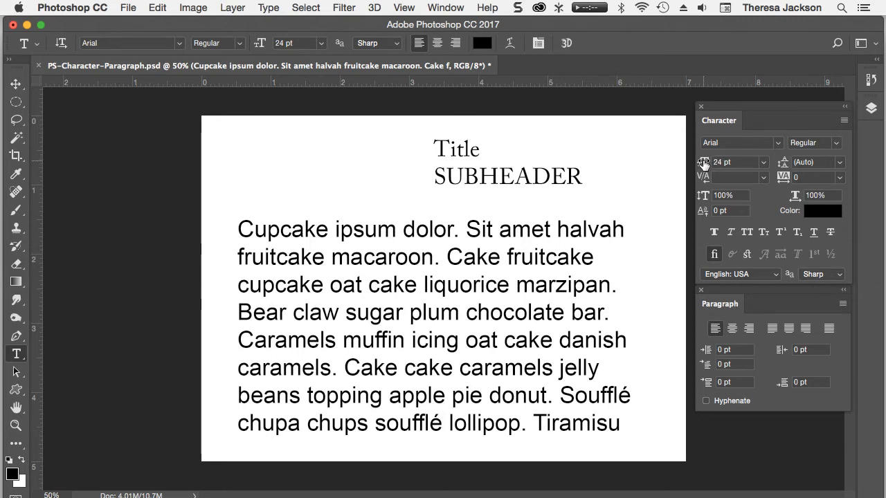
- Shrink the body text size to 19.01 pt in the Character panel
type("9 pt")
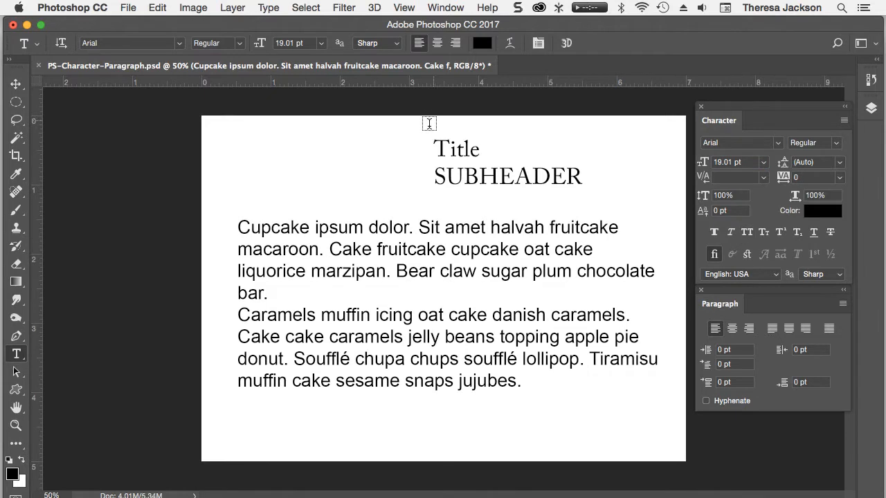
mouse_move(500, 272)
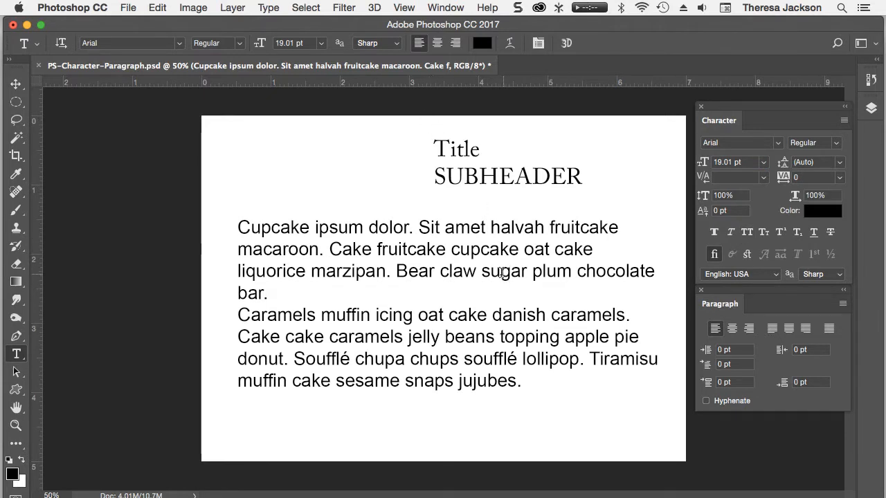
mouse_move(733, 127)
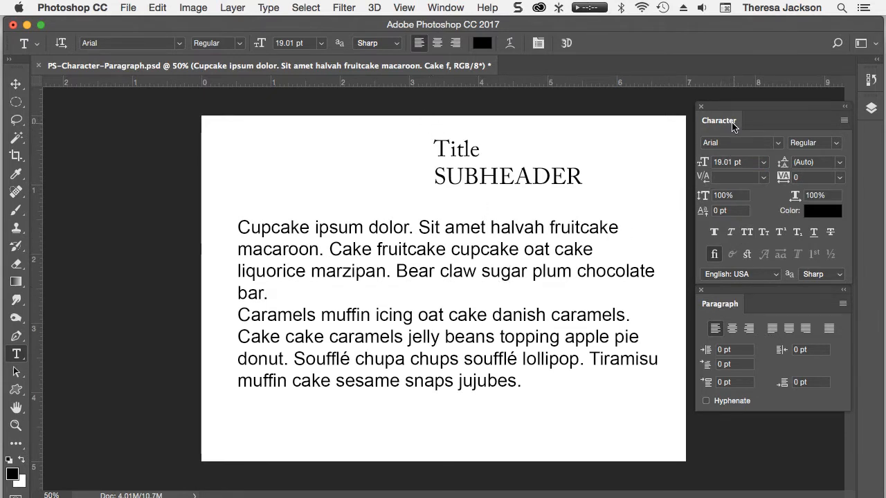
mouse_move(721, 304)
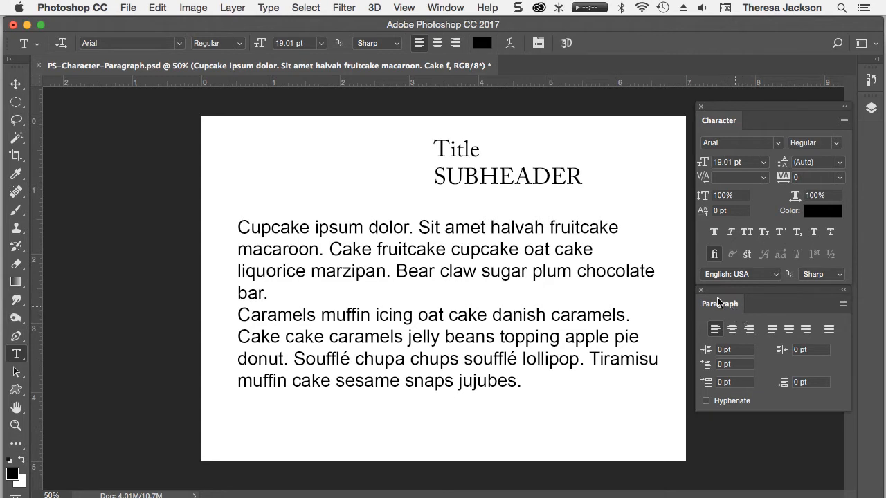
mouse_move(241, 162)
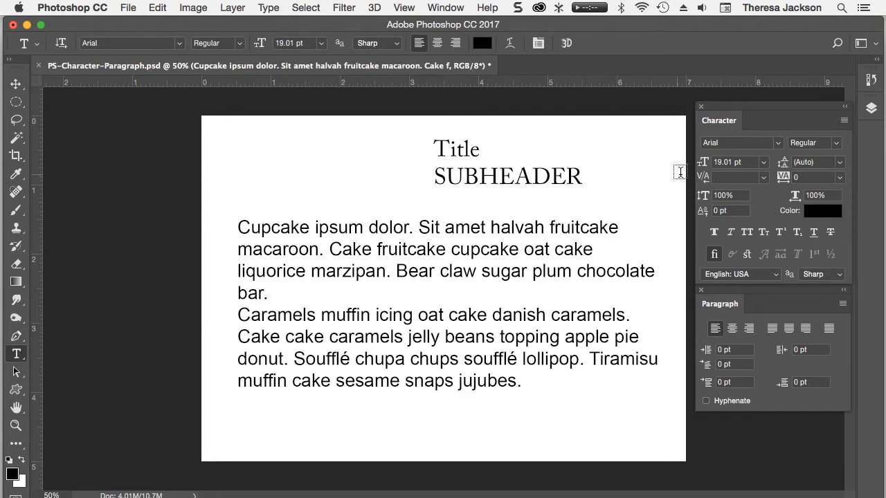
mouse_move(720, 136)
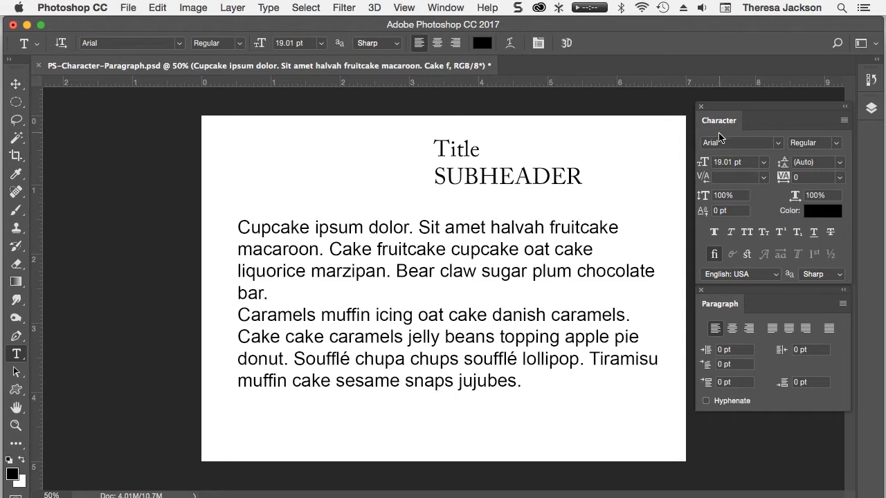
mouse_move(459, 33)
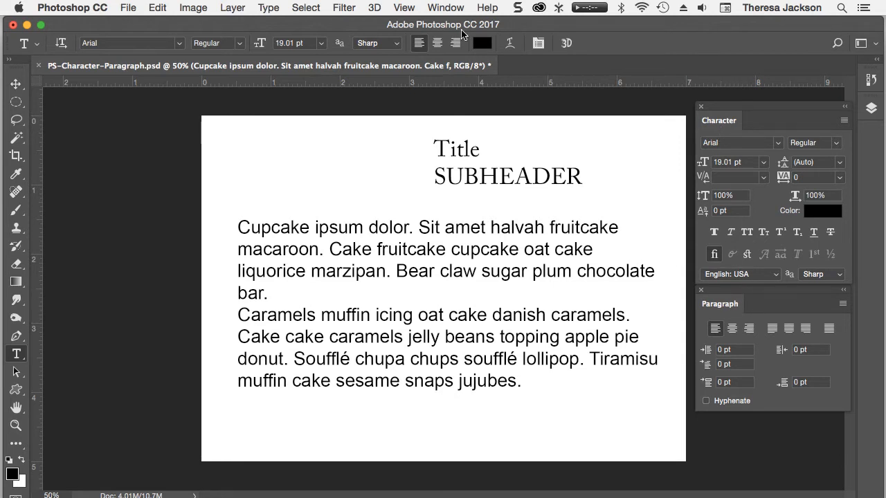
- Start editing the body paragraph text so all of it can be selected
left_click(444, 7)
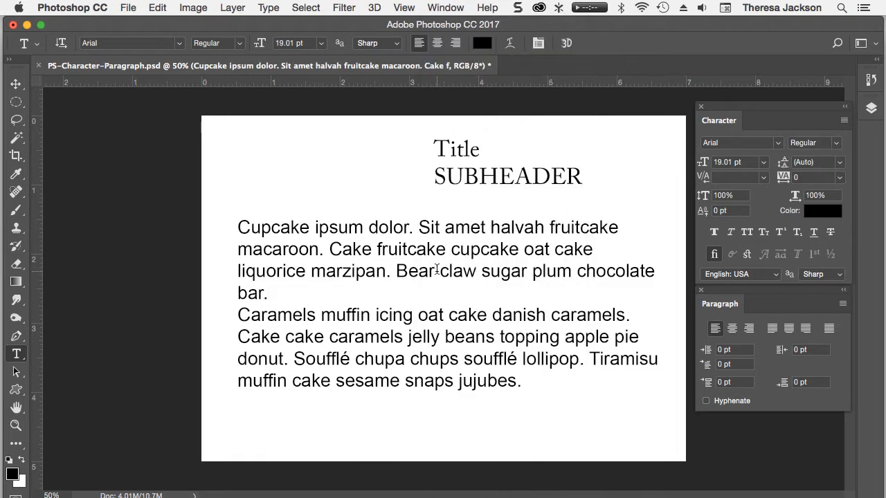
mouse_move(436, 274)
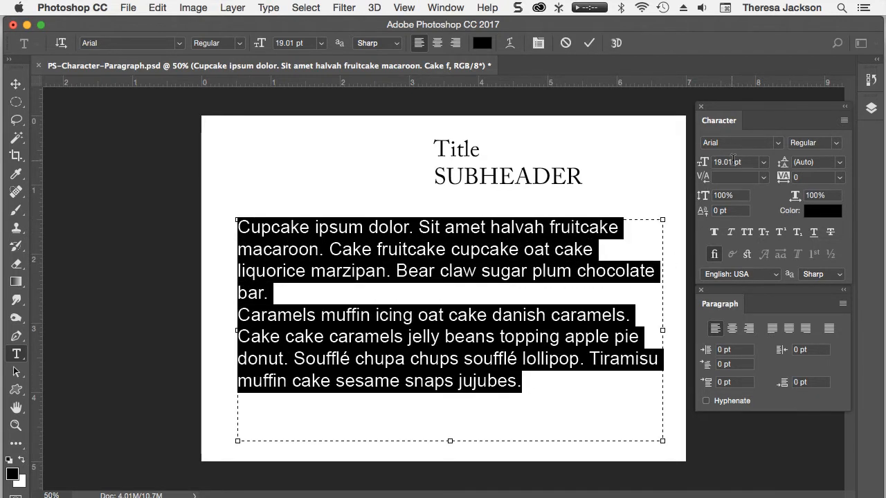
- Select the Character panel's font size field to set the body text to 20 pt
left_click(726, 162)
type("20")
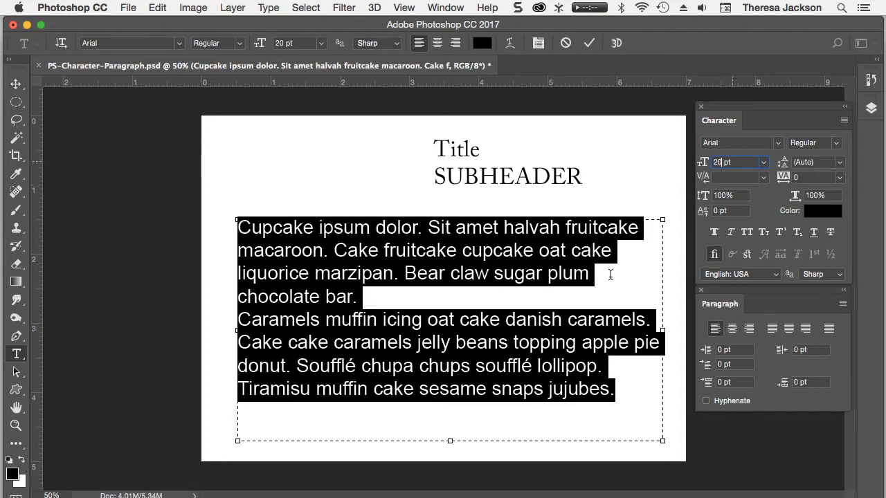
mouse_move(295, 297)
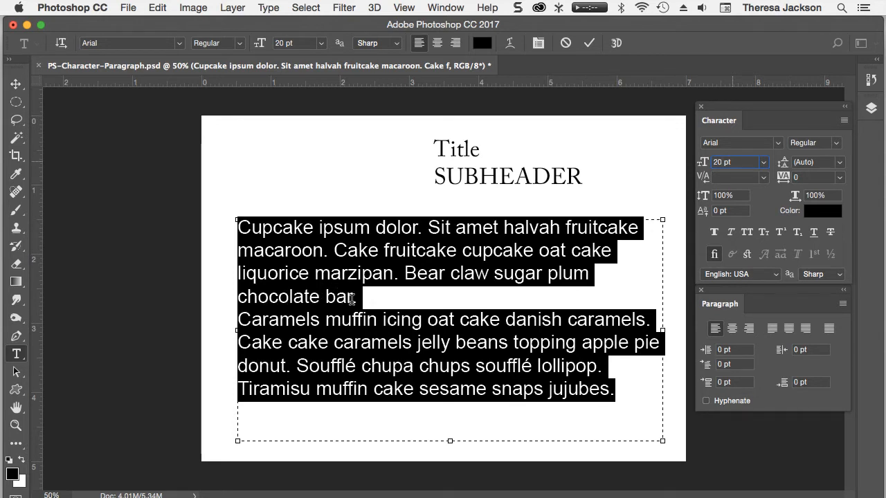
mouse_move(346, 301)
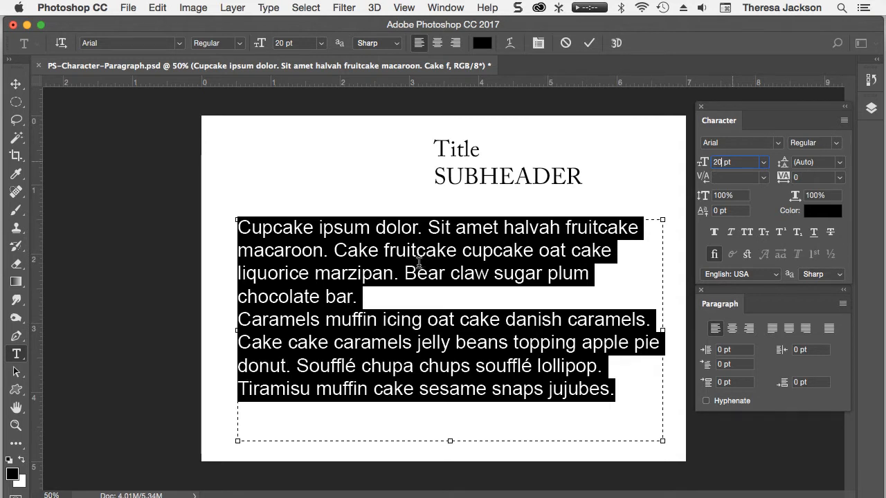
mouse_move(530, 308)
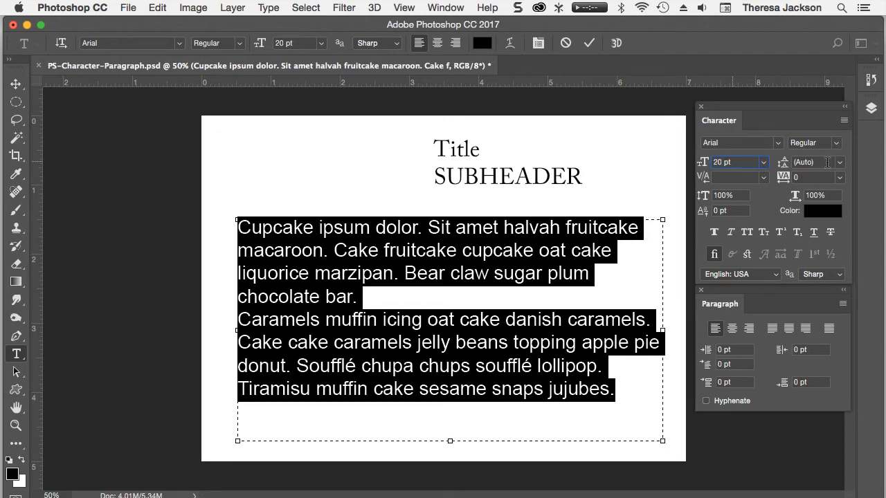
- Set body text leading to 28 pt and try a 12 pt font size
left_click(730, 161)
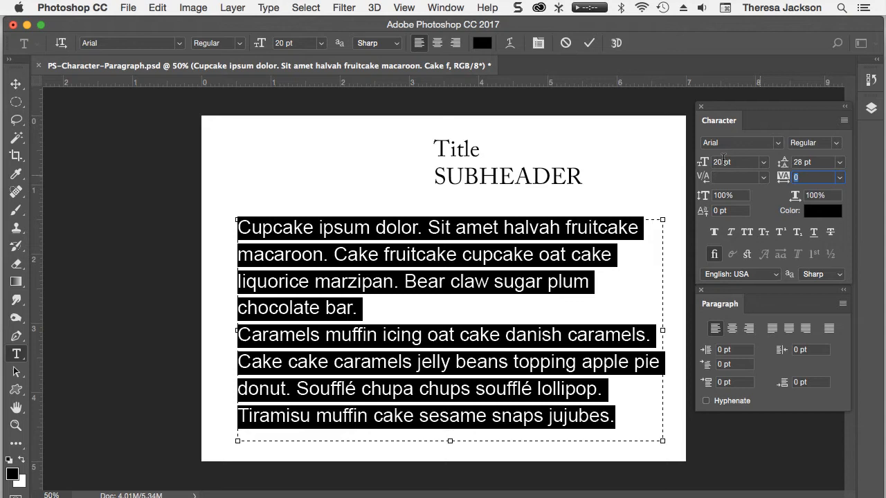
left_click(735, 161)
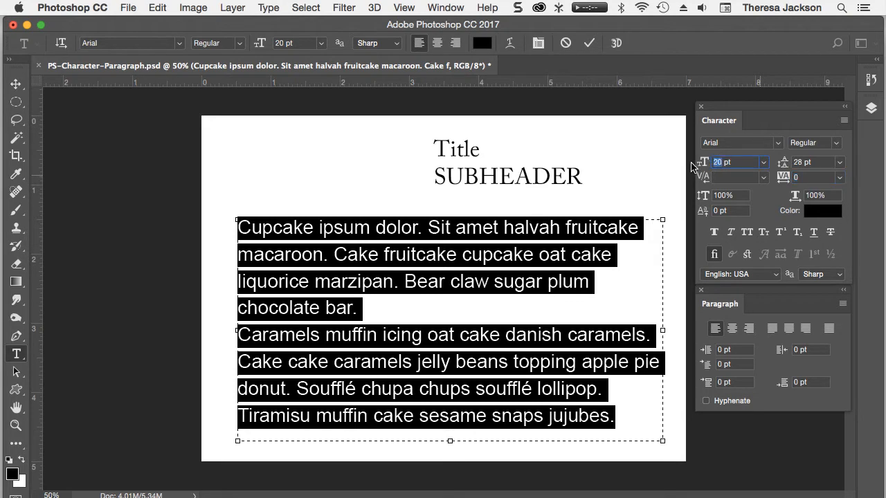
type("12 pt")
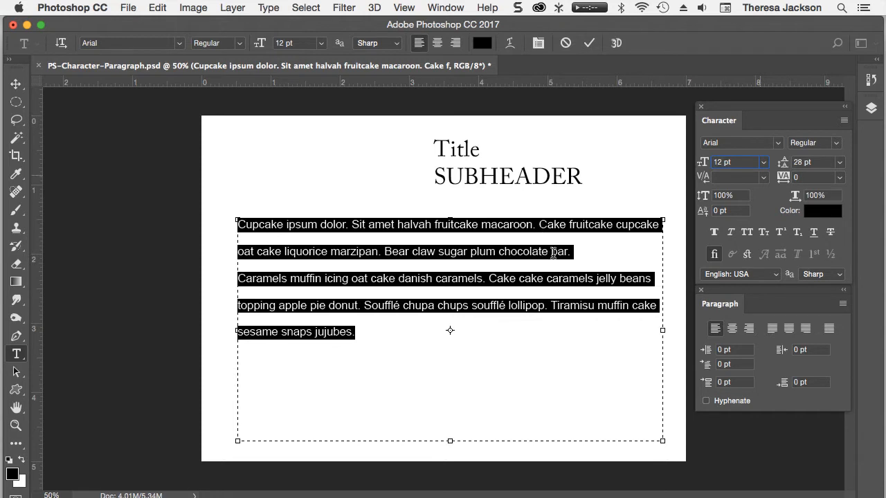
mouse_move(738, 162)
type("20")
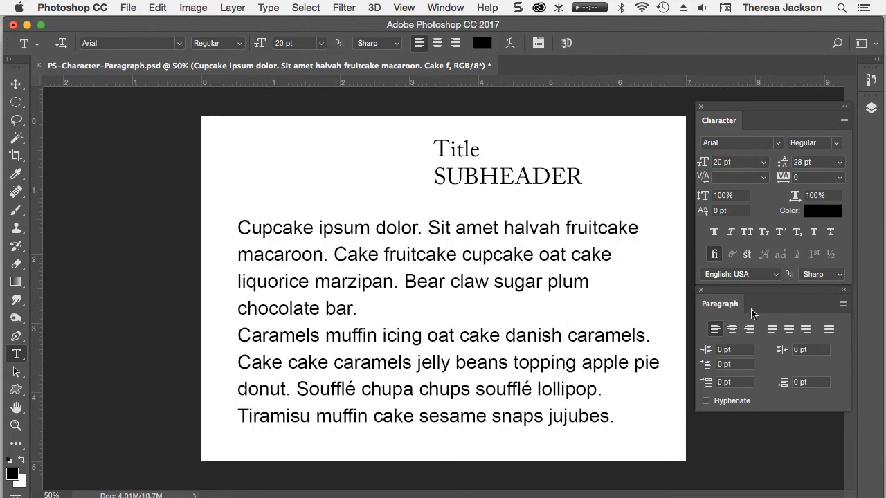
mouse_move(754, 310)
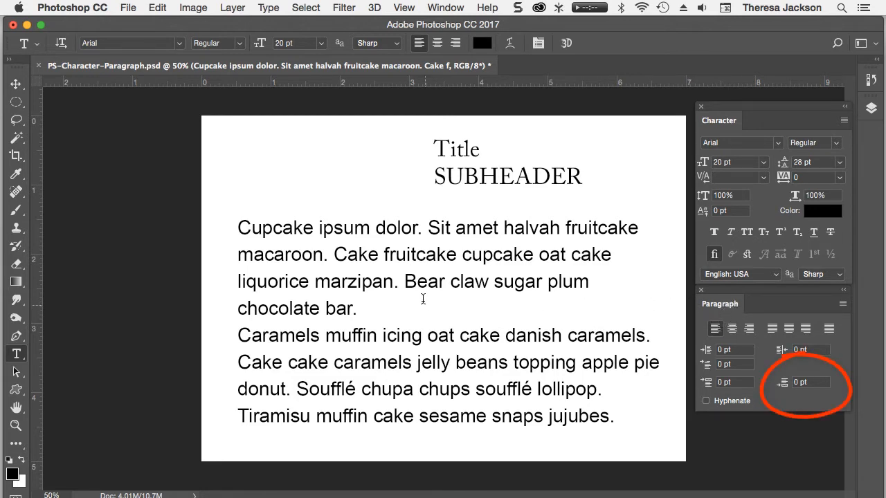
mouse_move(358, 308)
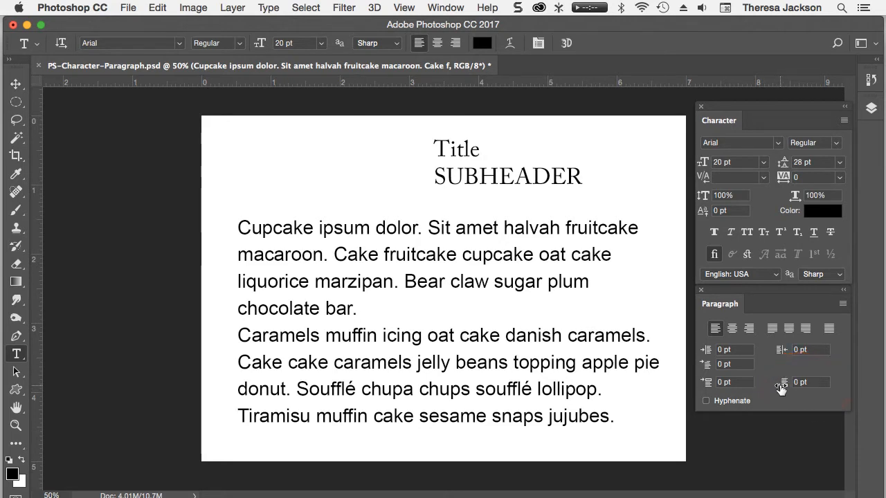
mouse_move(778, 388)
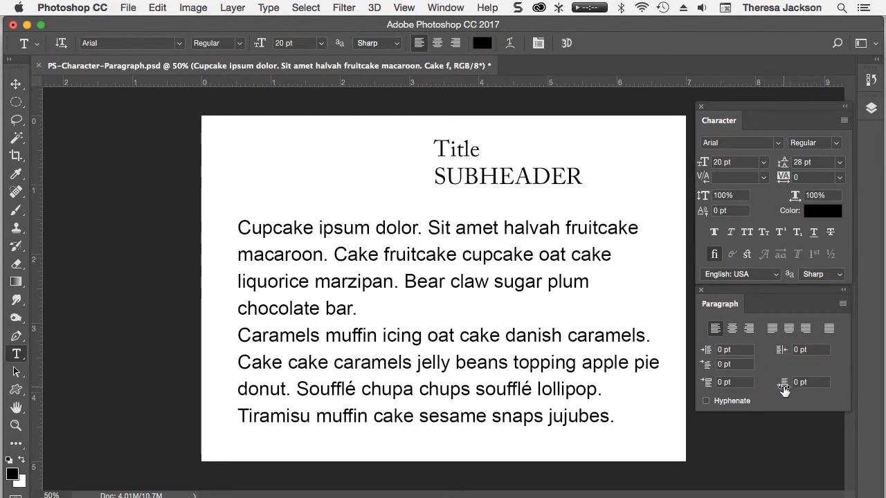
mouse_move(784, 390)
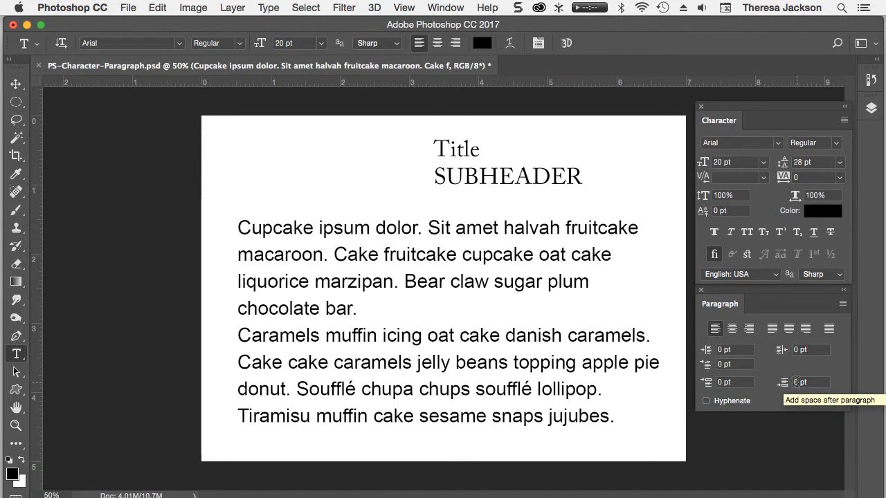
- Add 10 pt space after each body paragraph in the Paragraph panel
left_click(817, 382)
type("10")
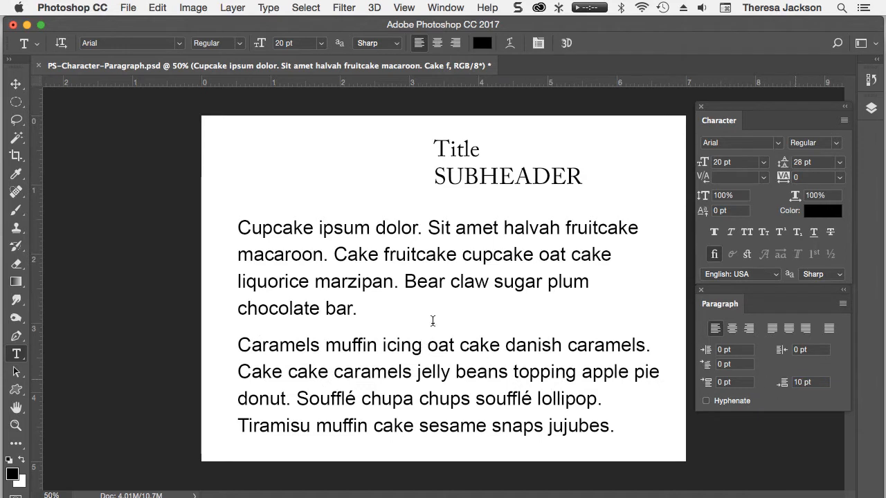
mouse_move(435, 353)
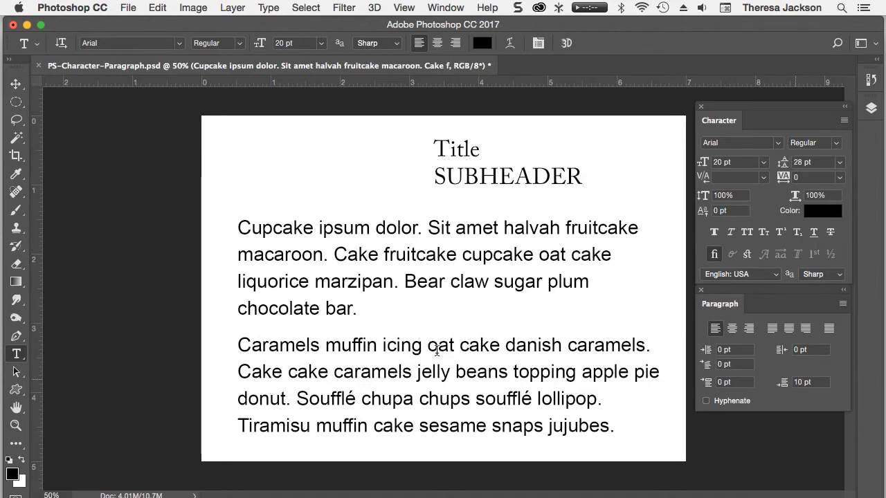
mouse_move(434, 371)
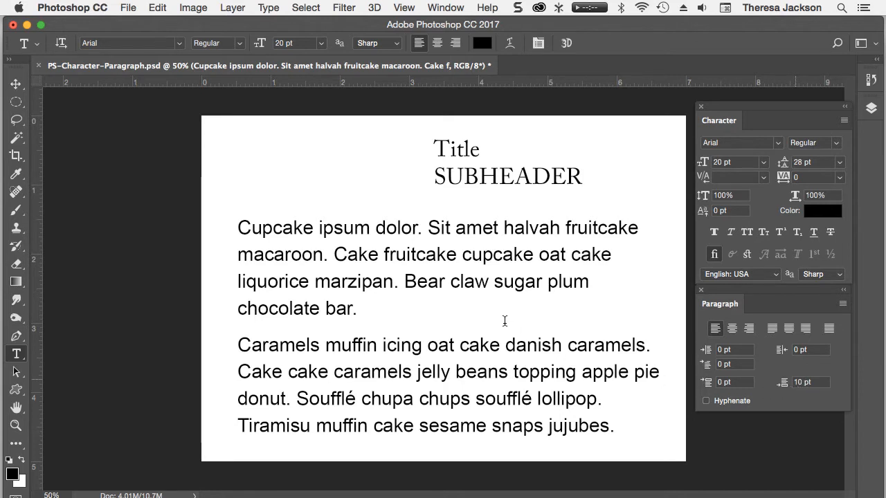
mouse_move(751, 378)
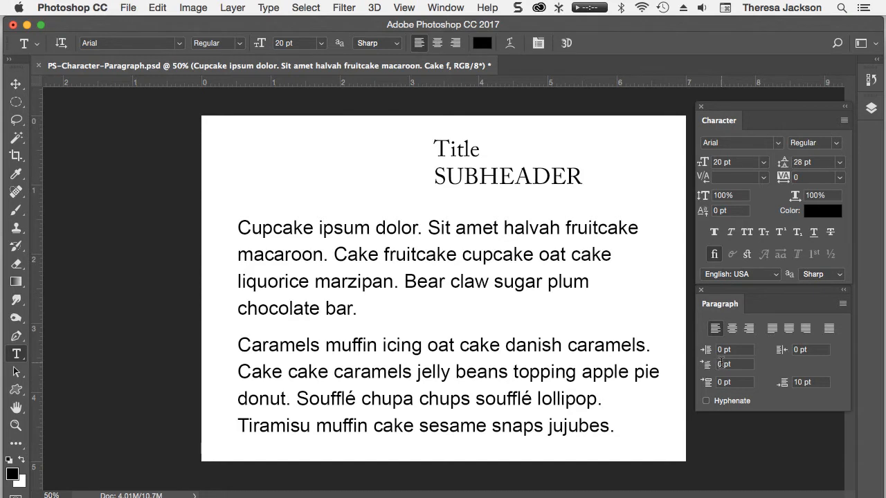
- Give both body paragraphs a 6 pt first-line indent and commit the text edit
left_click(735, 364)
type("6")
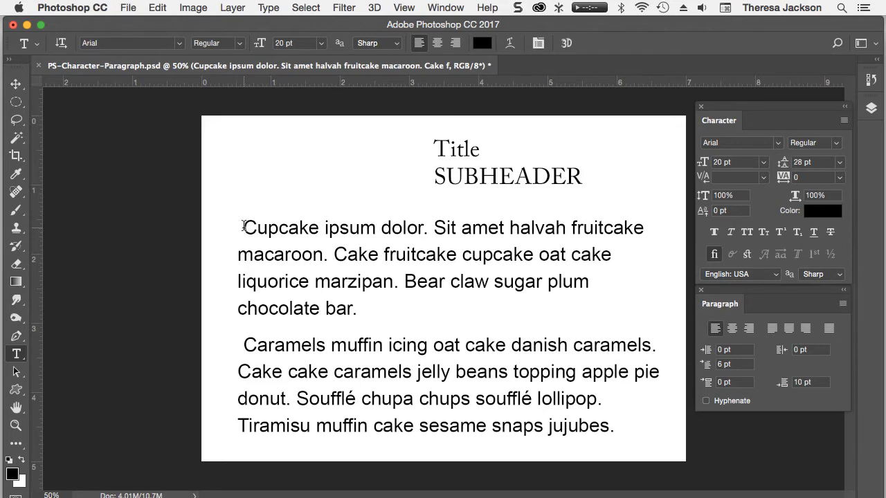
key("cmd+a")
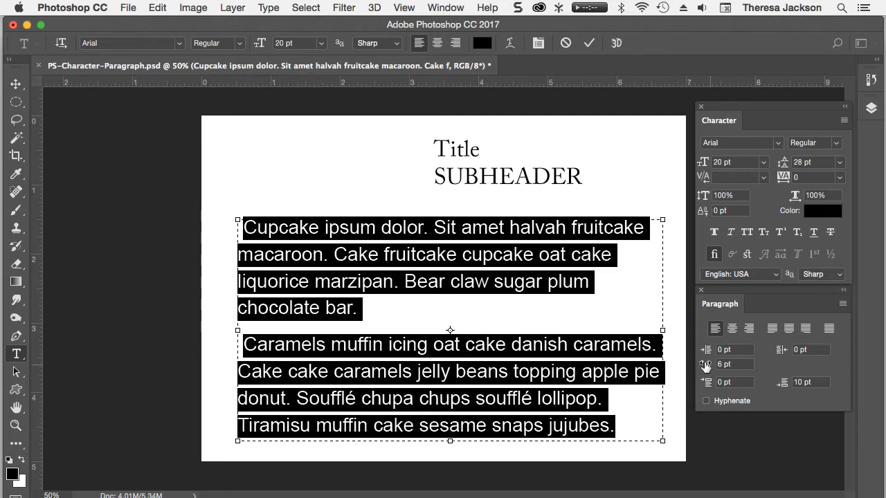
left_click(731, 349)
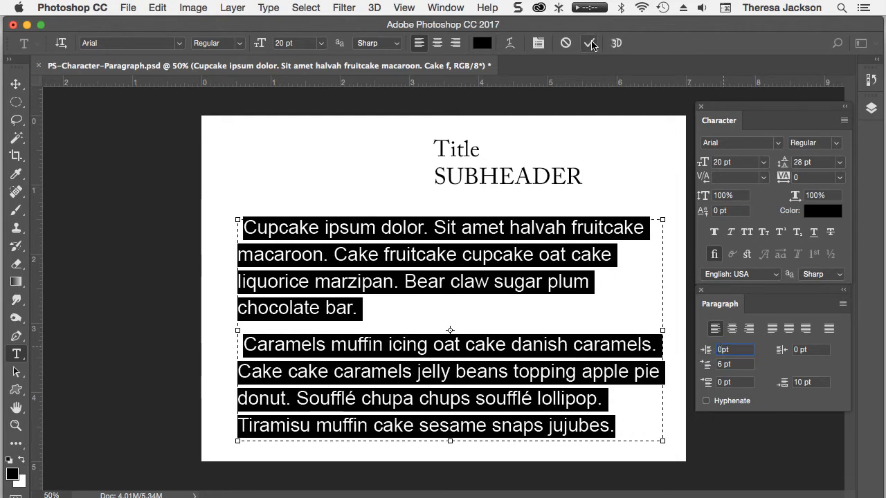
left_click(592, 43)
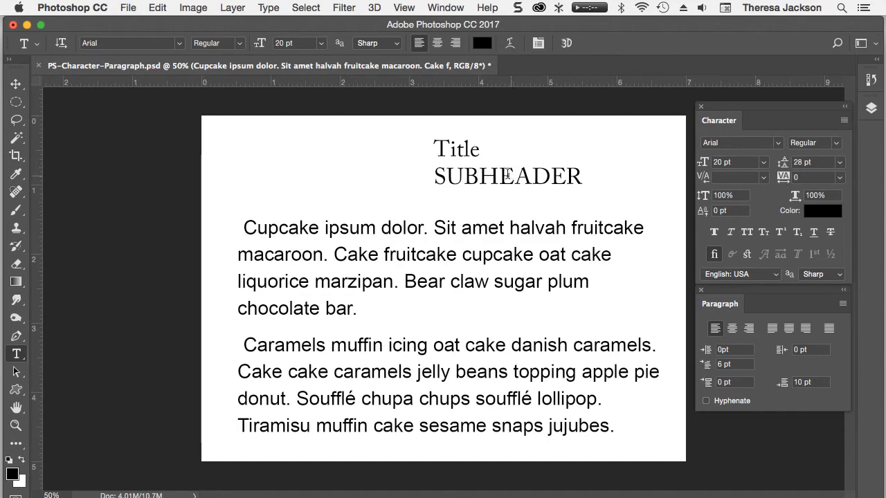
mouse_move(496, 169)
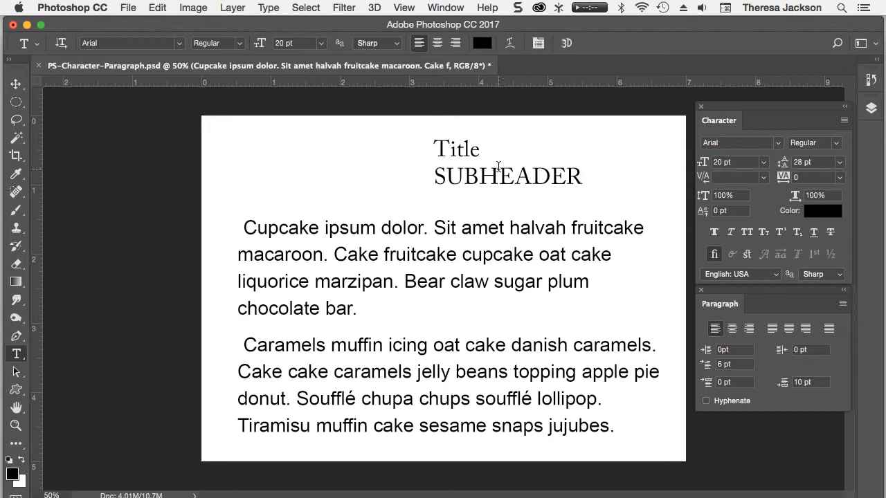
mouse_move(499, 169)
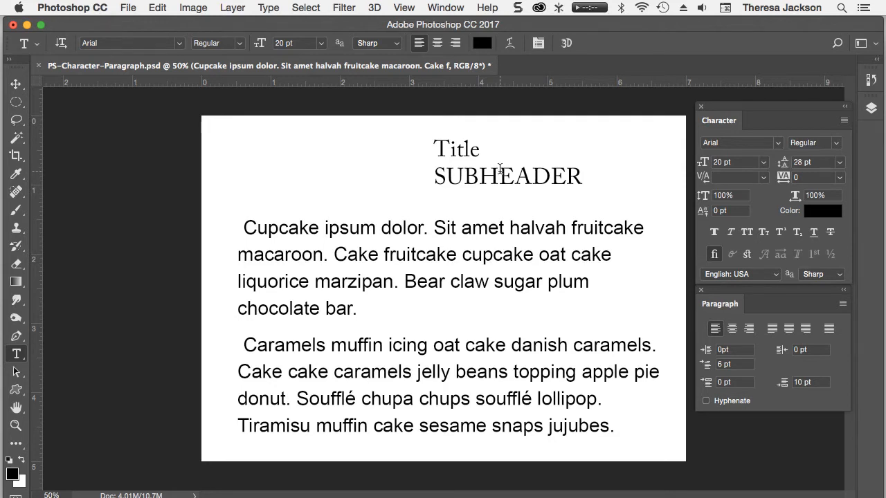
mouse_move(477, 243)
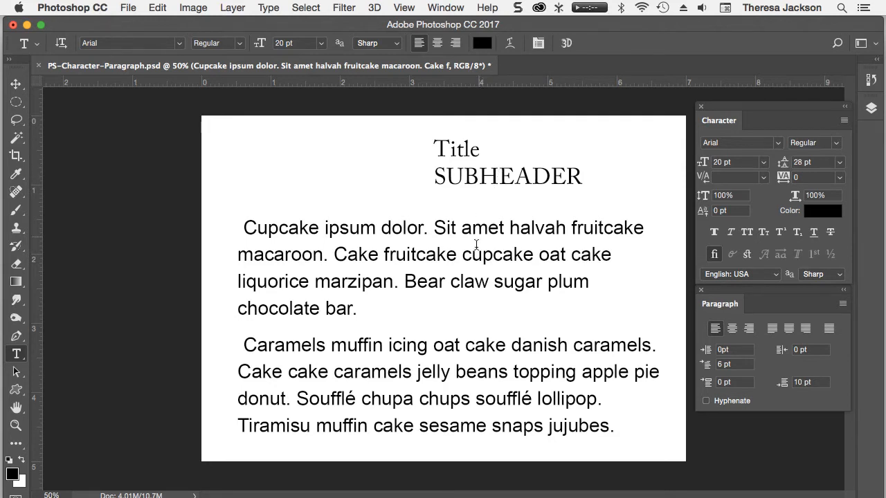
mouse_move(614, 243)
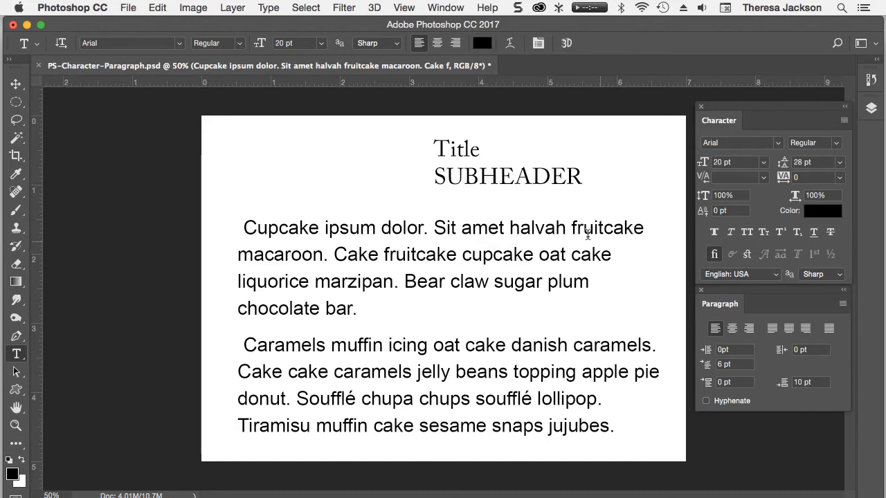
mouse_move(530, 177)
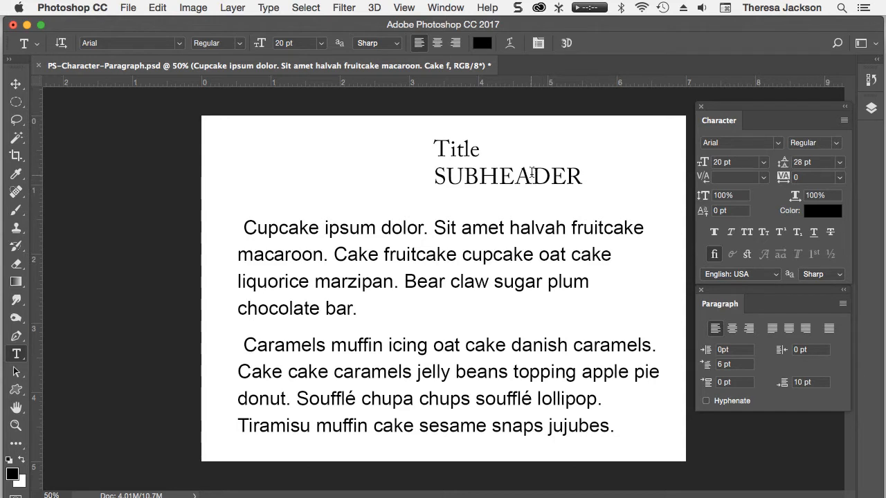
mouse_move(531, 170)
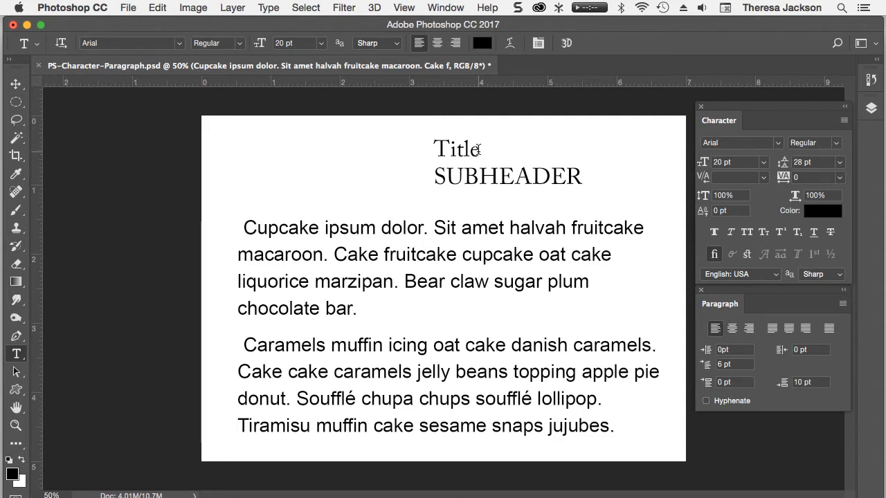
mouse_move(485, 168)
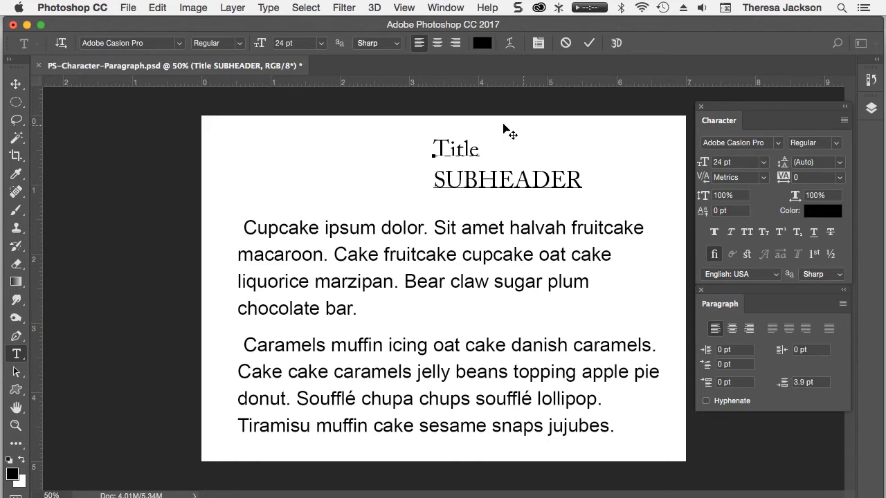
mouse_move(810, 163)
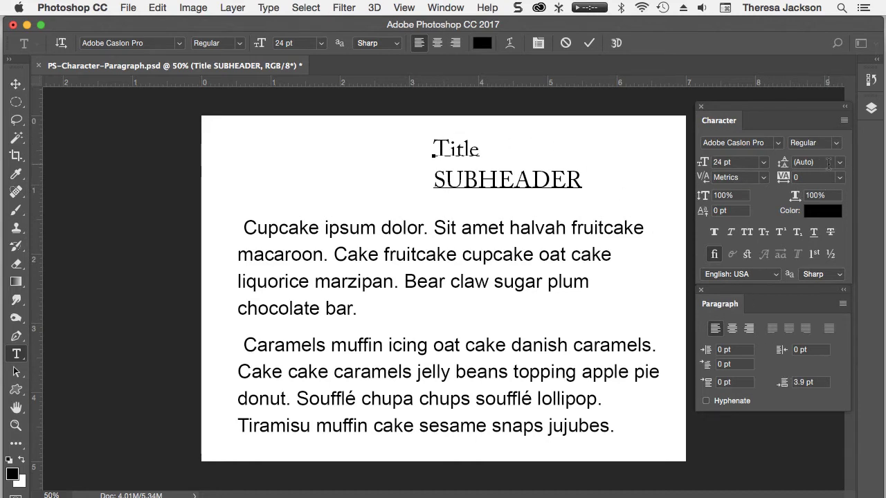
- Double-click the word Title to edit the 24 pt Caslon heading layer
double_click(455, 149)
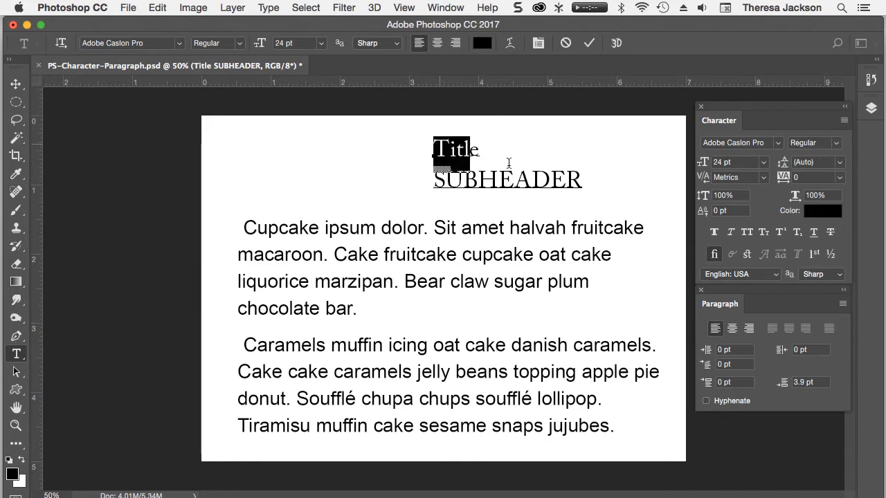
- Select both heading lines and tighten their leading and space-after value, entering 21 pt
left_click(834, 162)
type("36")
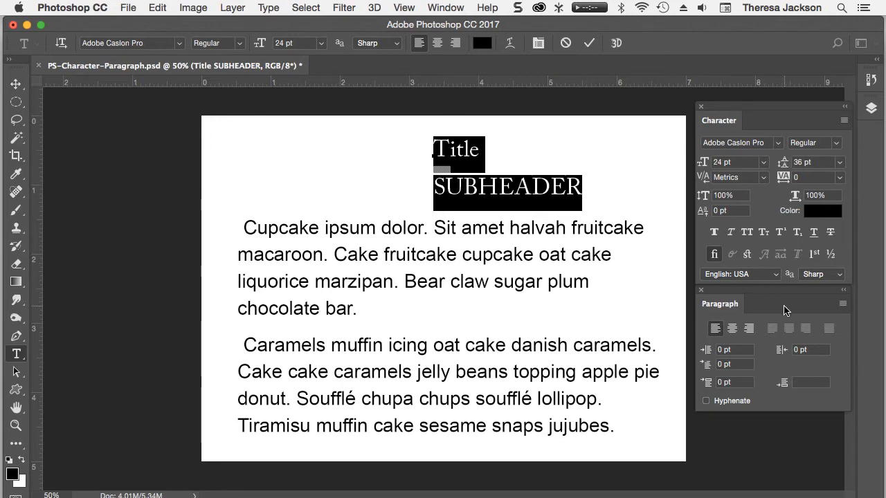
mouse_move(770, 313)
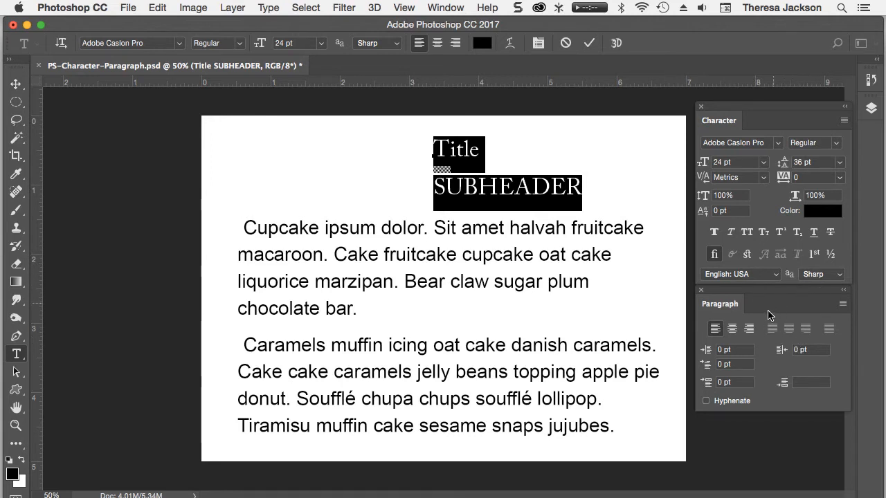
left_click(811, 382)
type("0")
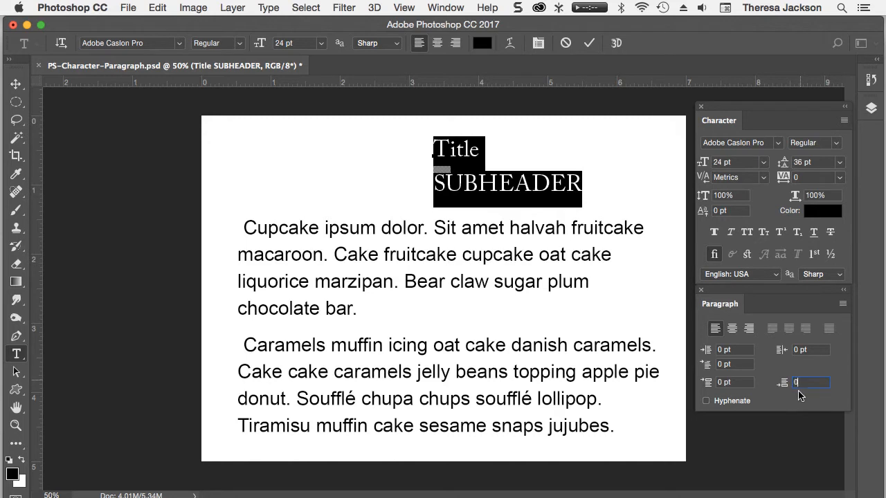
mouse_move(785, 164)
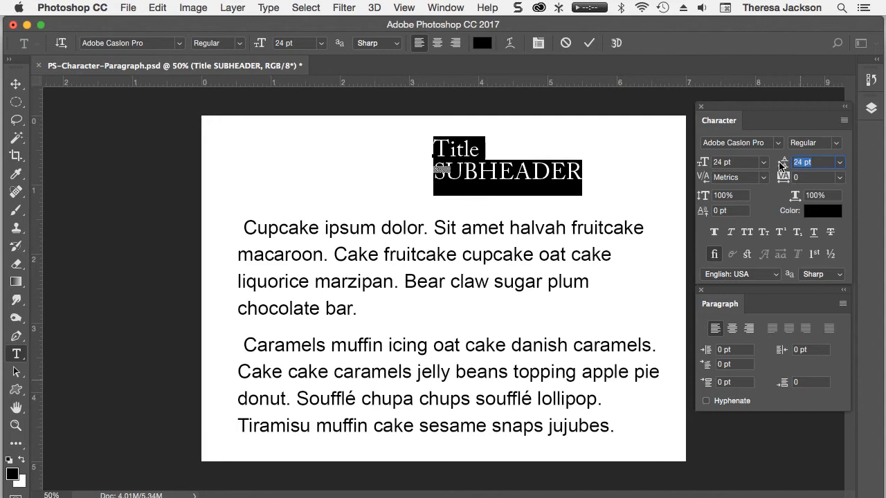
type("21 pt")
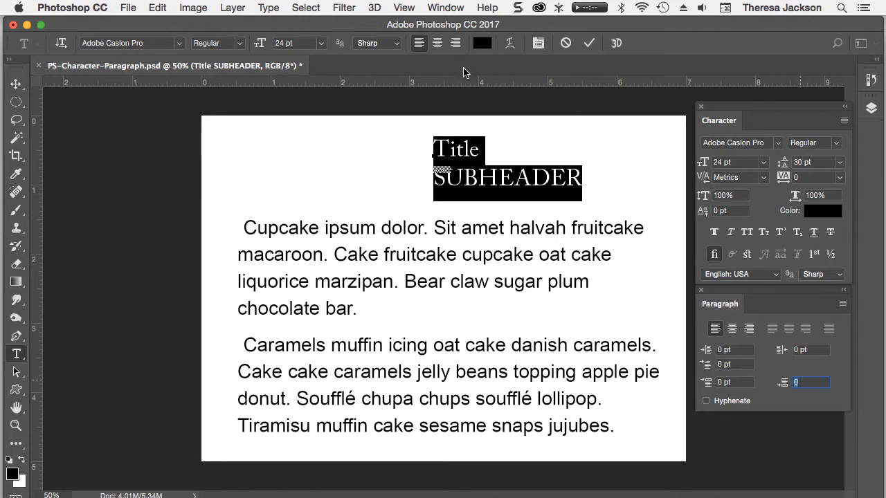
- Center the heading, set Title to 90 pt bold, and drag the heading block lower
left_click(435, 43)
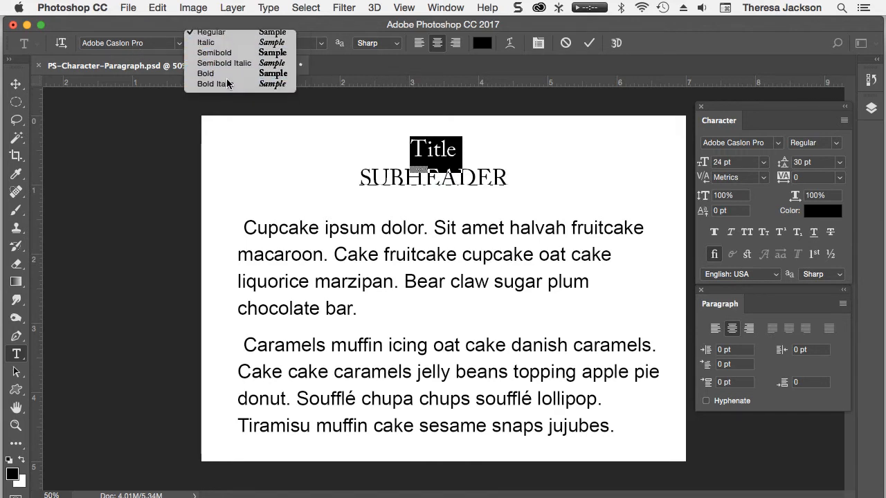
left_click(205, 73)
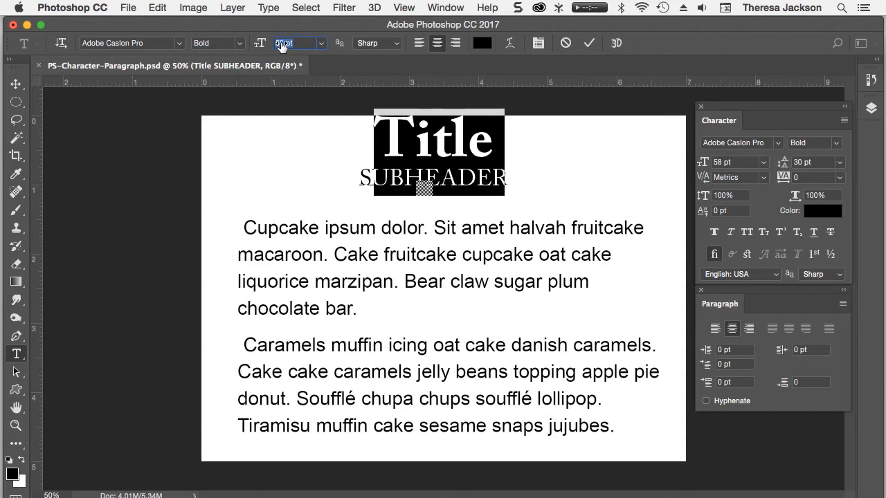
type("90")
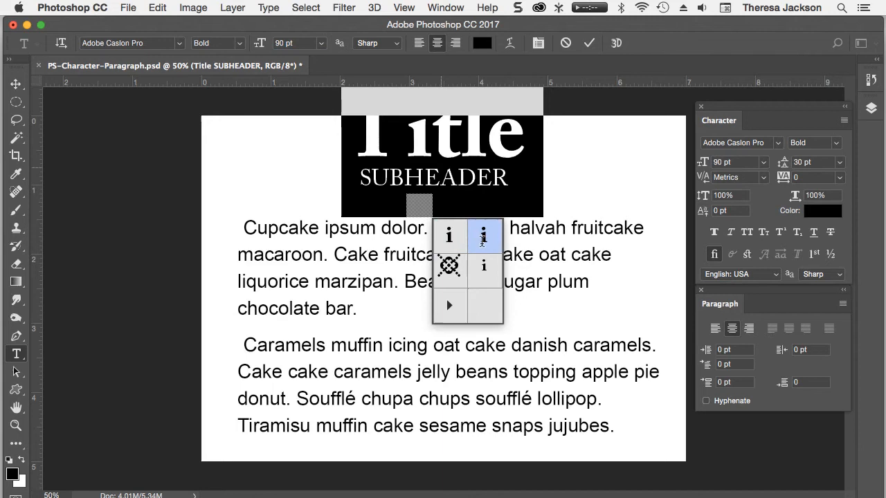
mouse_move(548, 200)
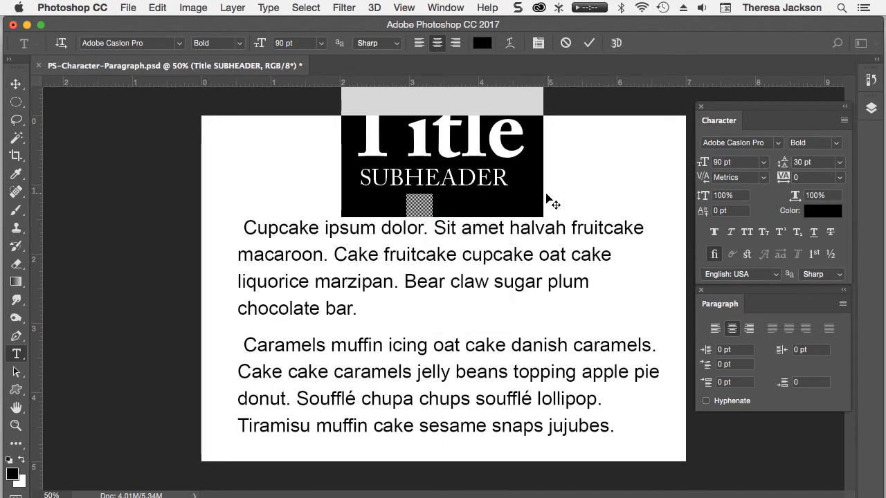
mouse_move(559, 198)
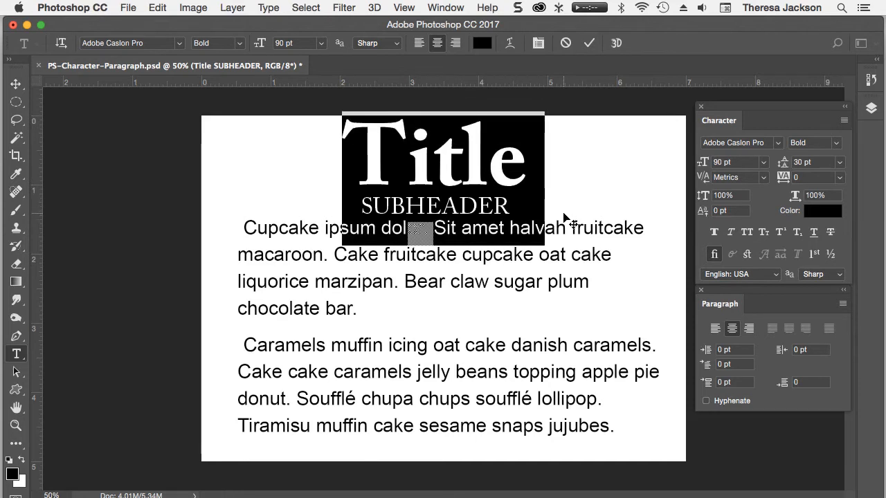
left_click_drag(443, 180, 447, 191)
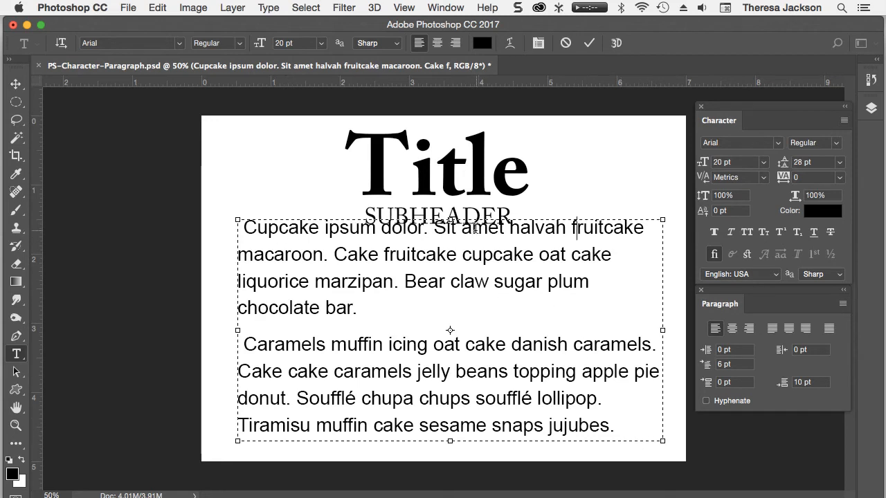
mouse_move(648, 215)
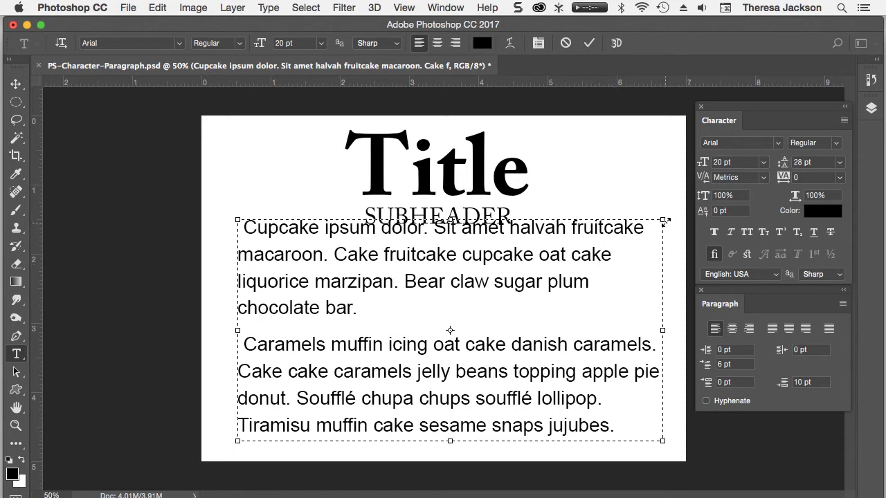
- Move the body text below the subheader, set it to 16 pt, and narrow its box
left_click_drag(664, 221, 649, 242)
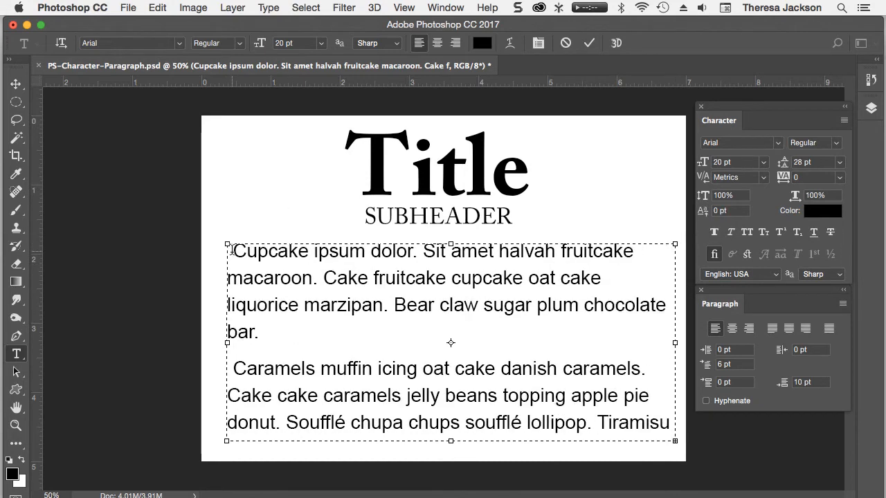
mouse_move(663, 279)
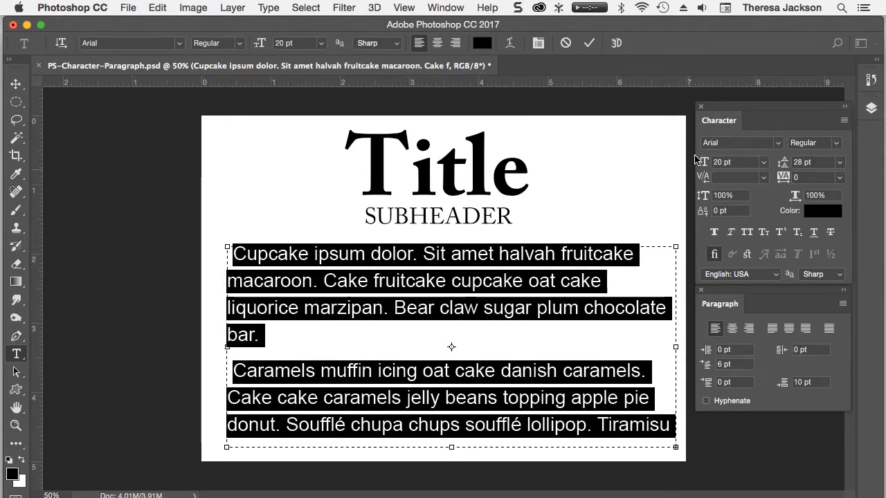
left_click(734, 162)
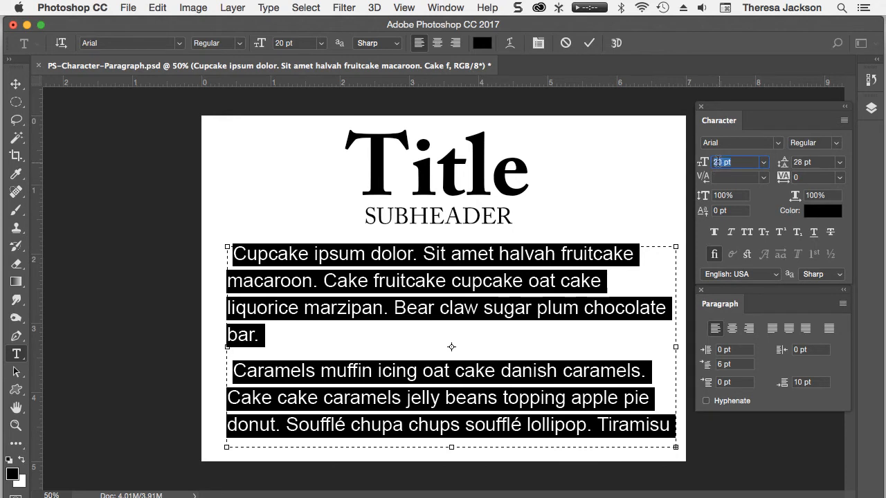
type("16")
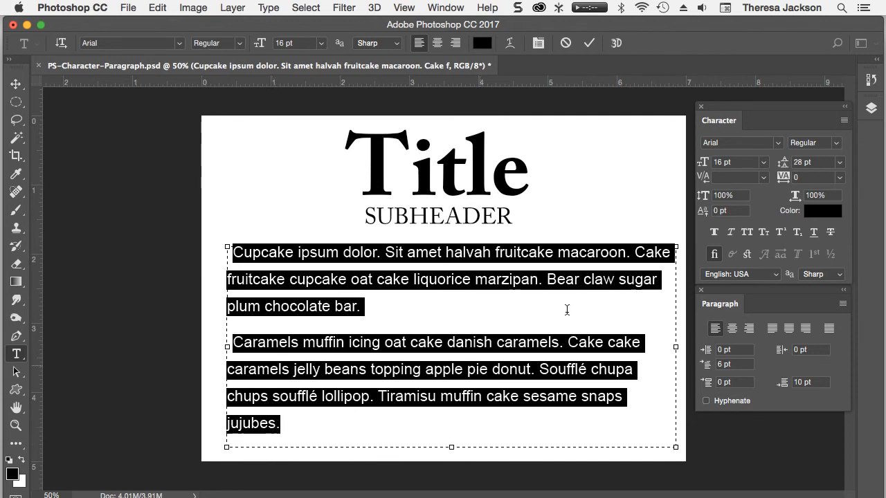
mouse_move(602, 245)
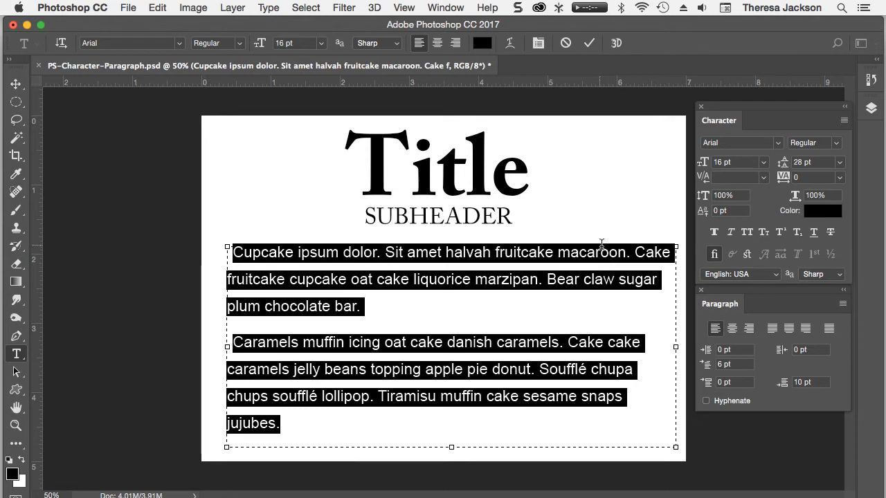
mouse_move(675, 249)
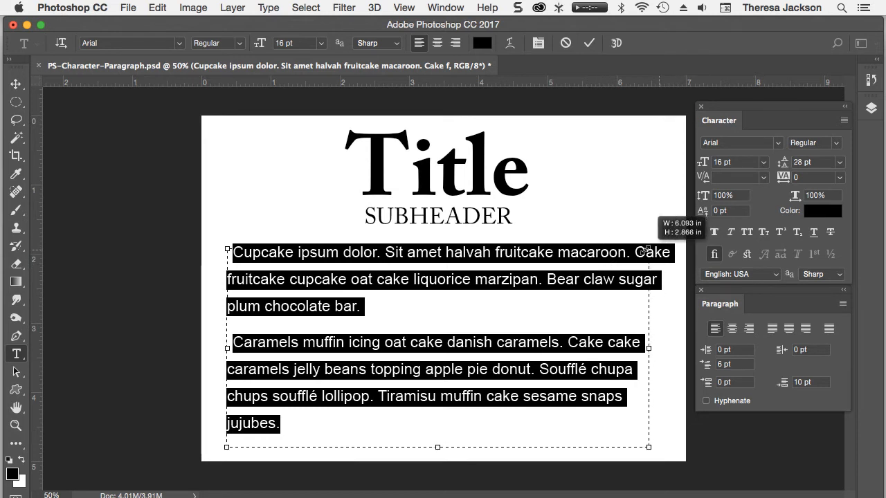
left_click_drag(647, 252, 631, 254)
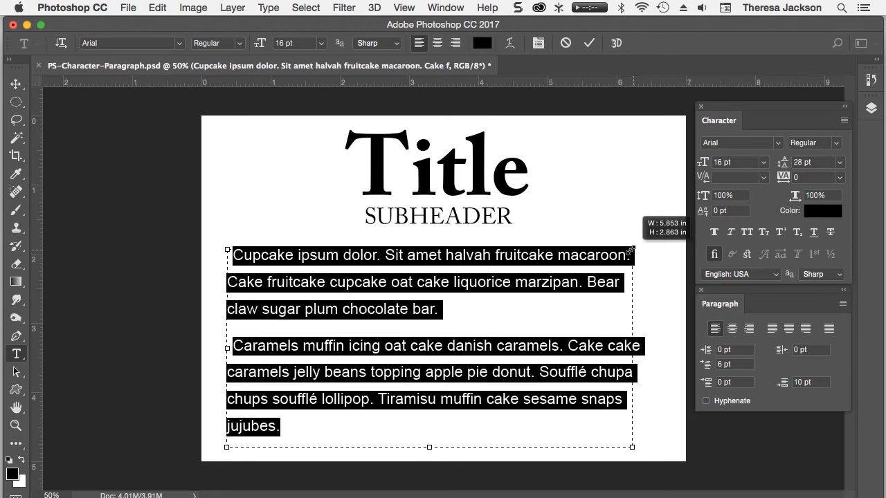
left_click_drag(631, 252, 614, 251)
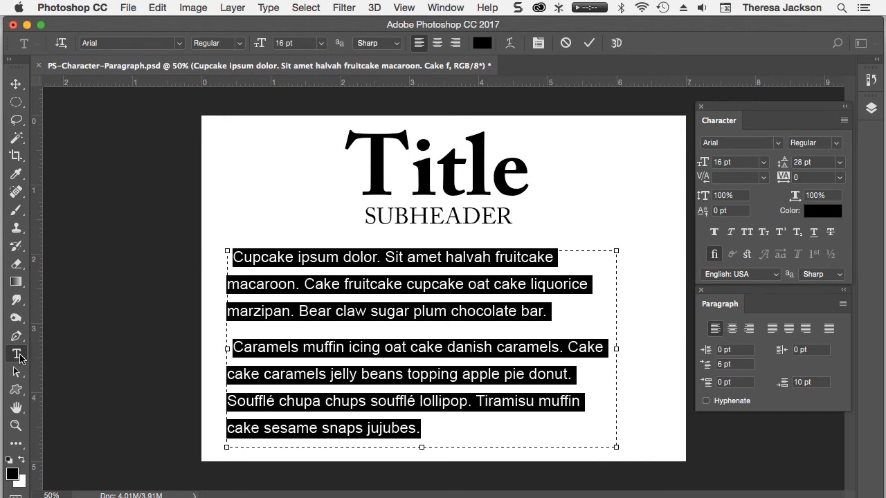
mouse_move(318, 312)
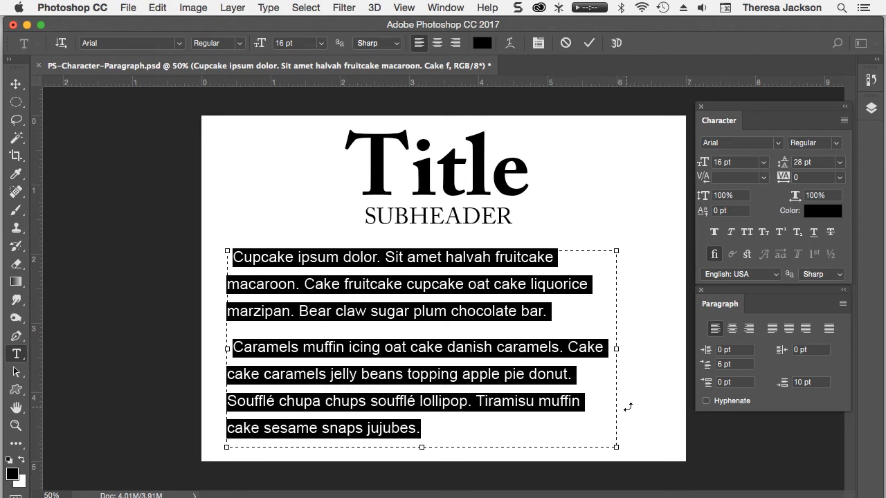
mouse_move(641, 435)
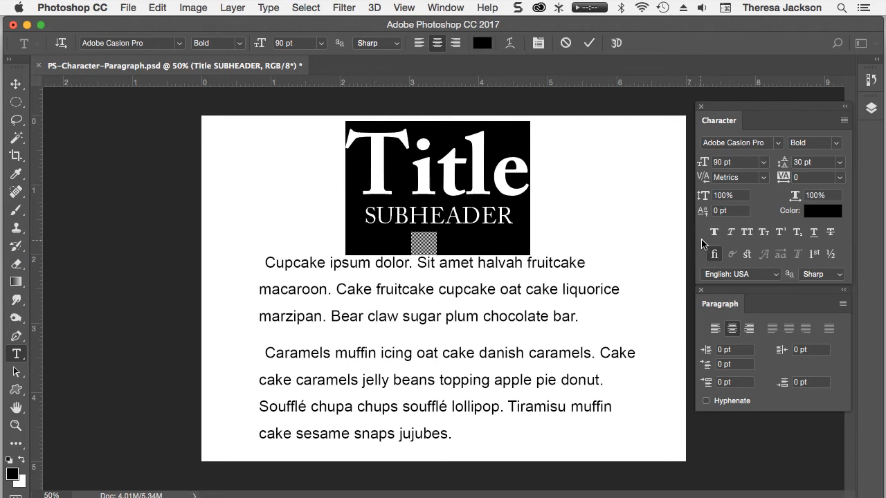
- Make Title small caps, set letter spacing to -150 then -180, and tighten the leading
left_click(747, 232)
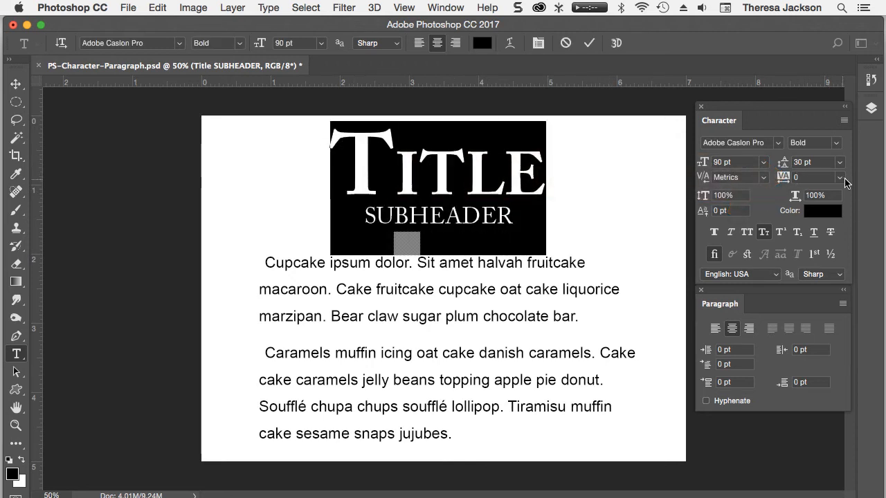
left_click(840, 177)
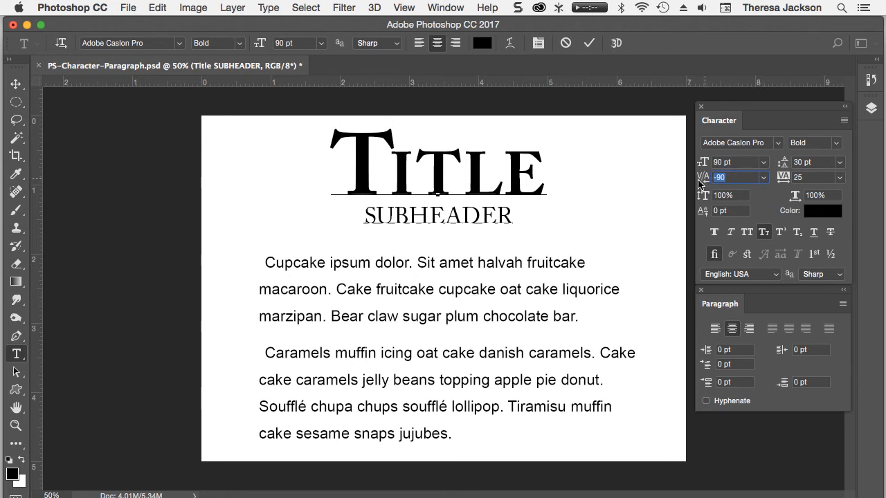
type("-150")
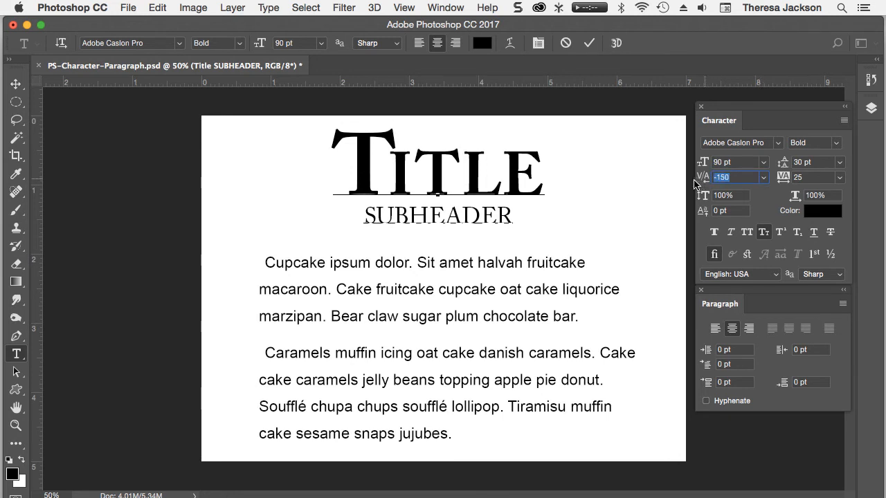
type("-180")
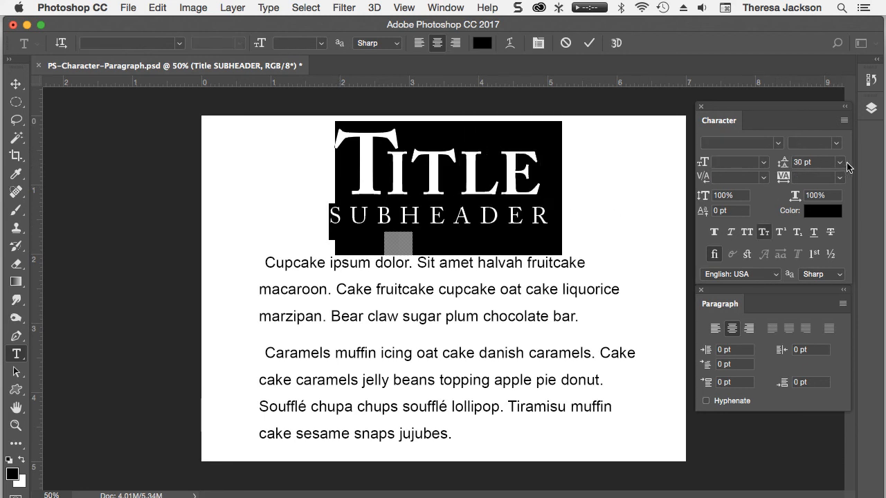
left_click(839, 162)
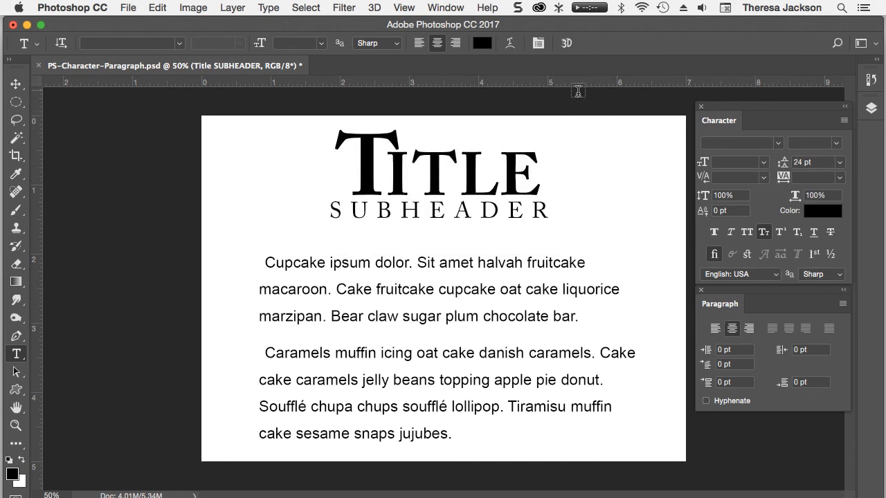
mouse_move(682, 190)
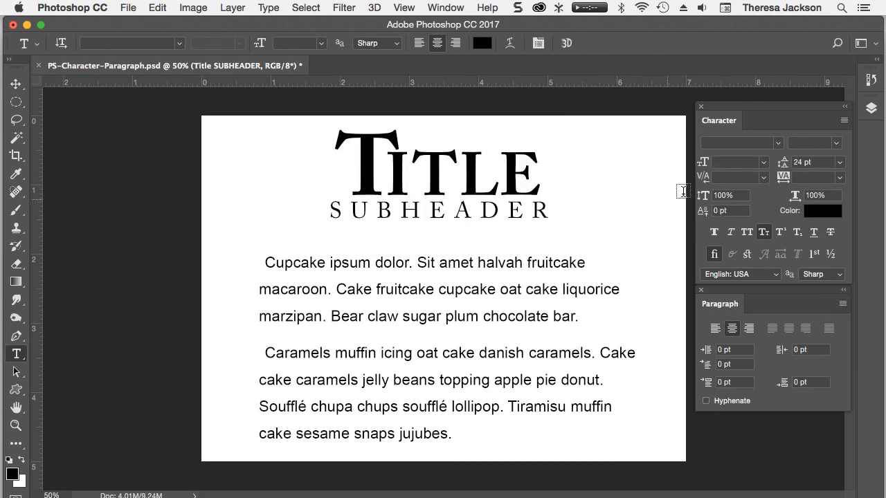
mouse_move(720, 226)
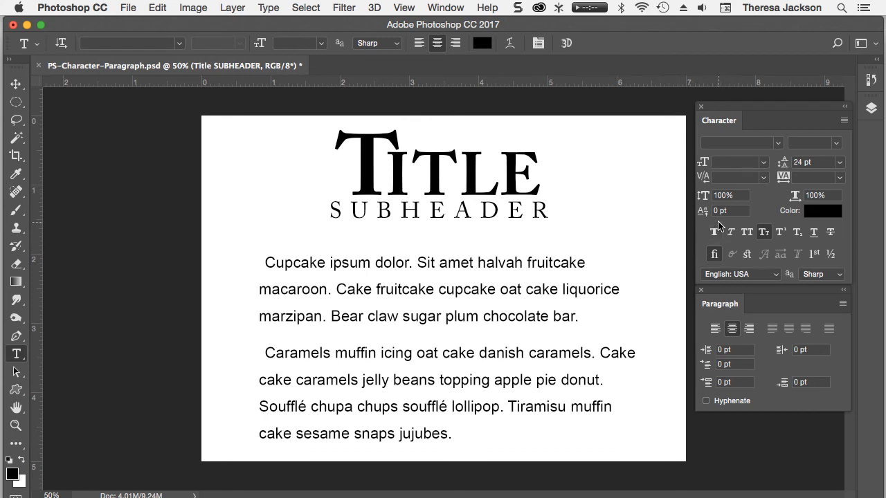
mouse_move(783, 177)
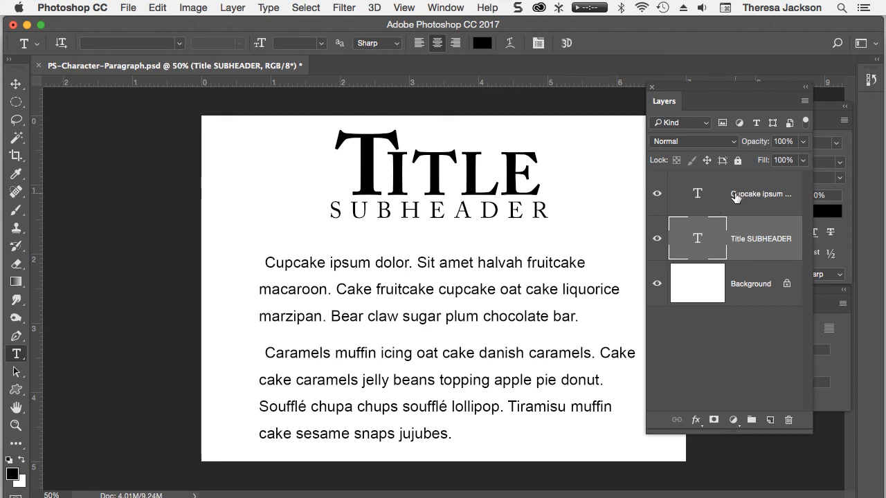
- Select the body and heading text layers together in the Layers panel
left_click(760, 194)
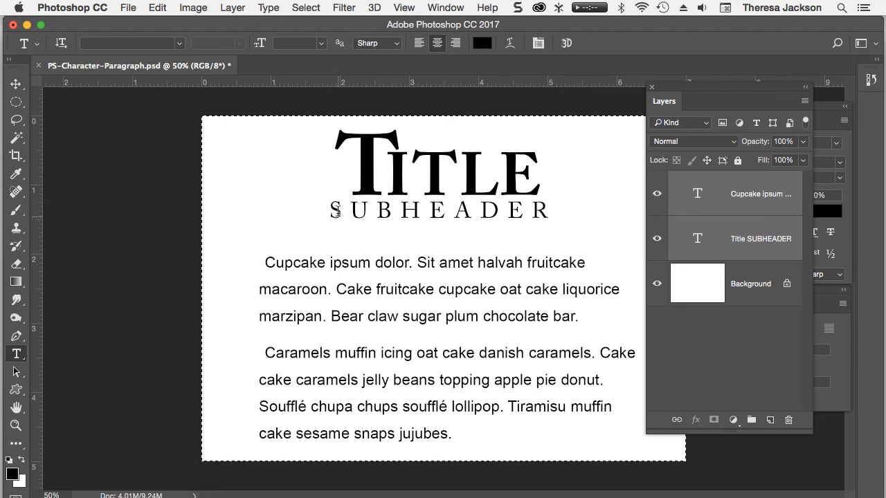
mouse_move(265, 159)
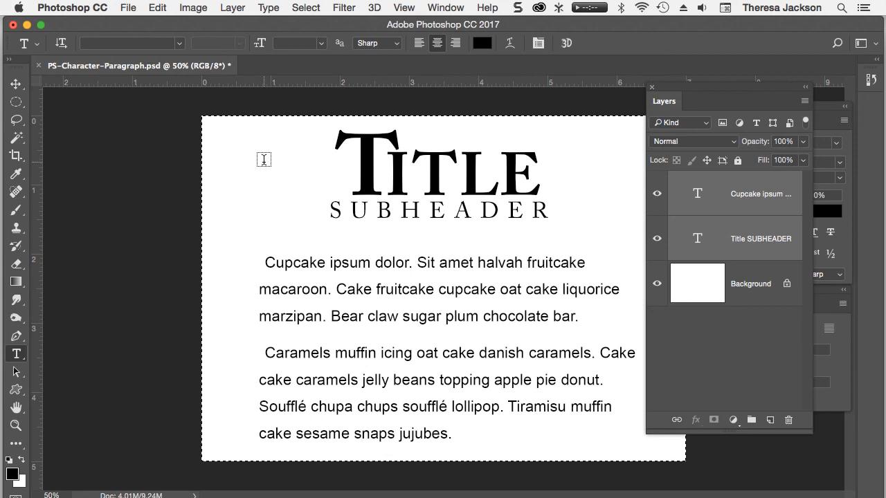
mouse_move(255, 162)
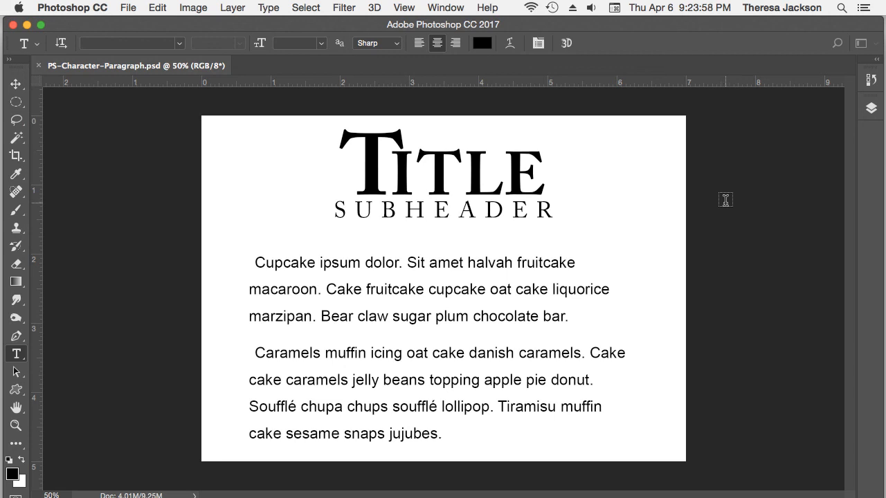
mouse_move(676, 51)
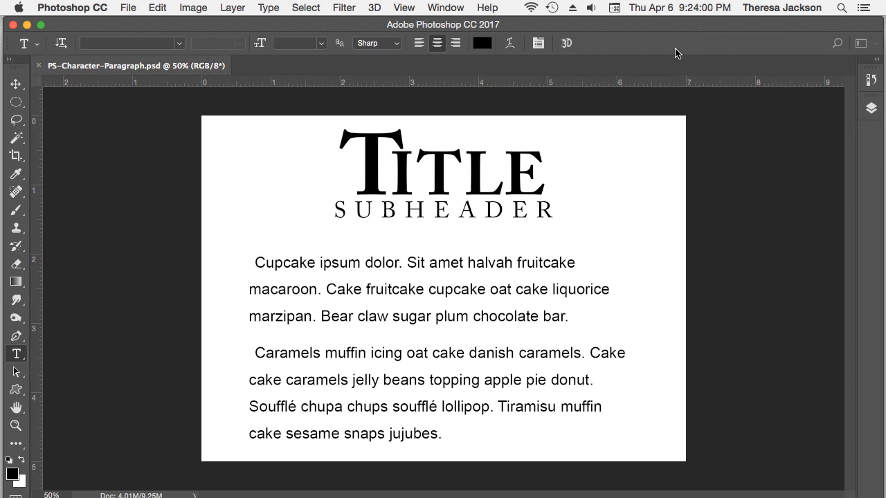
mouse_move(671, 51)
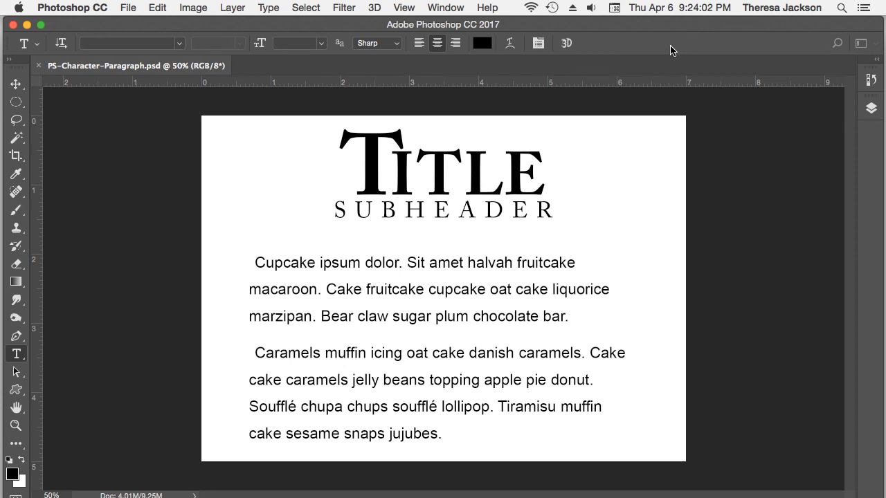
mouse_move(675, 46)
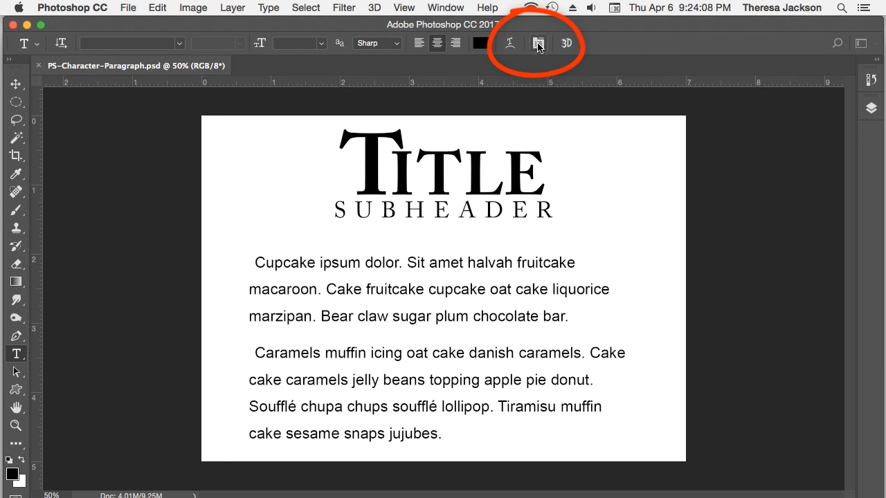
- Reopen the Character and Paragraph panels from the Type tool options bar
left_click(538, 44)
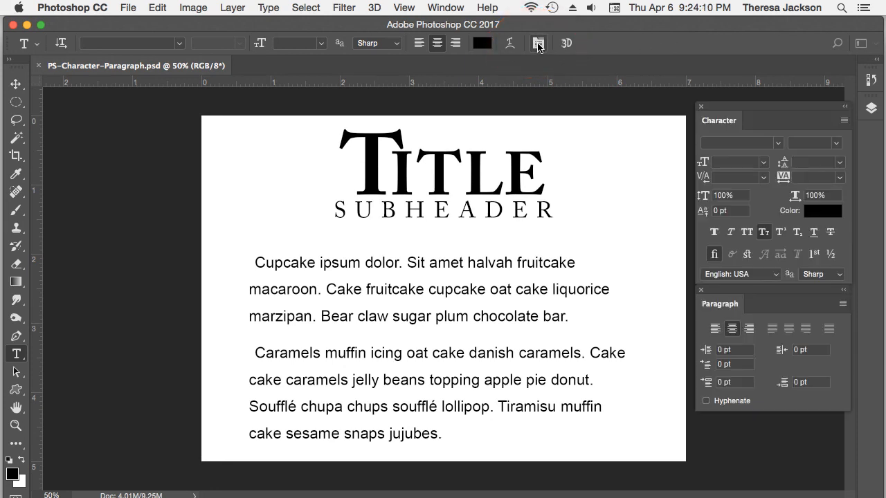